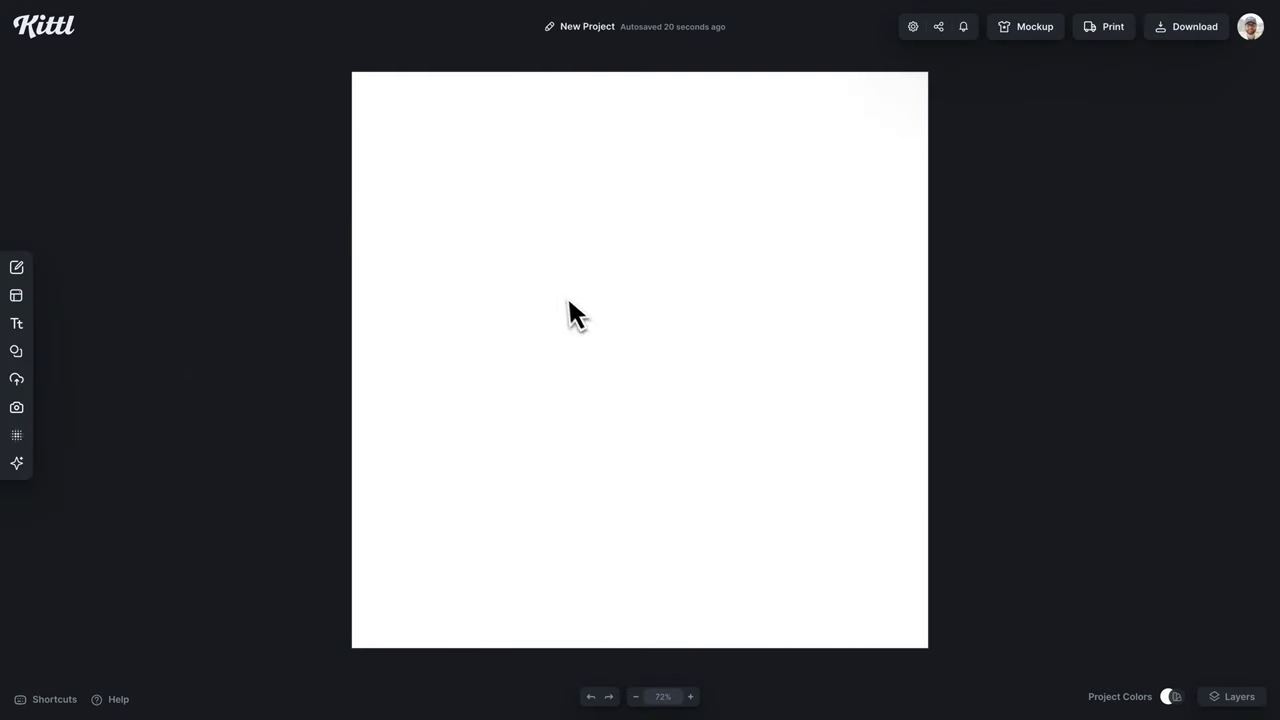
pyautogui.moveTo(292, 448)
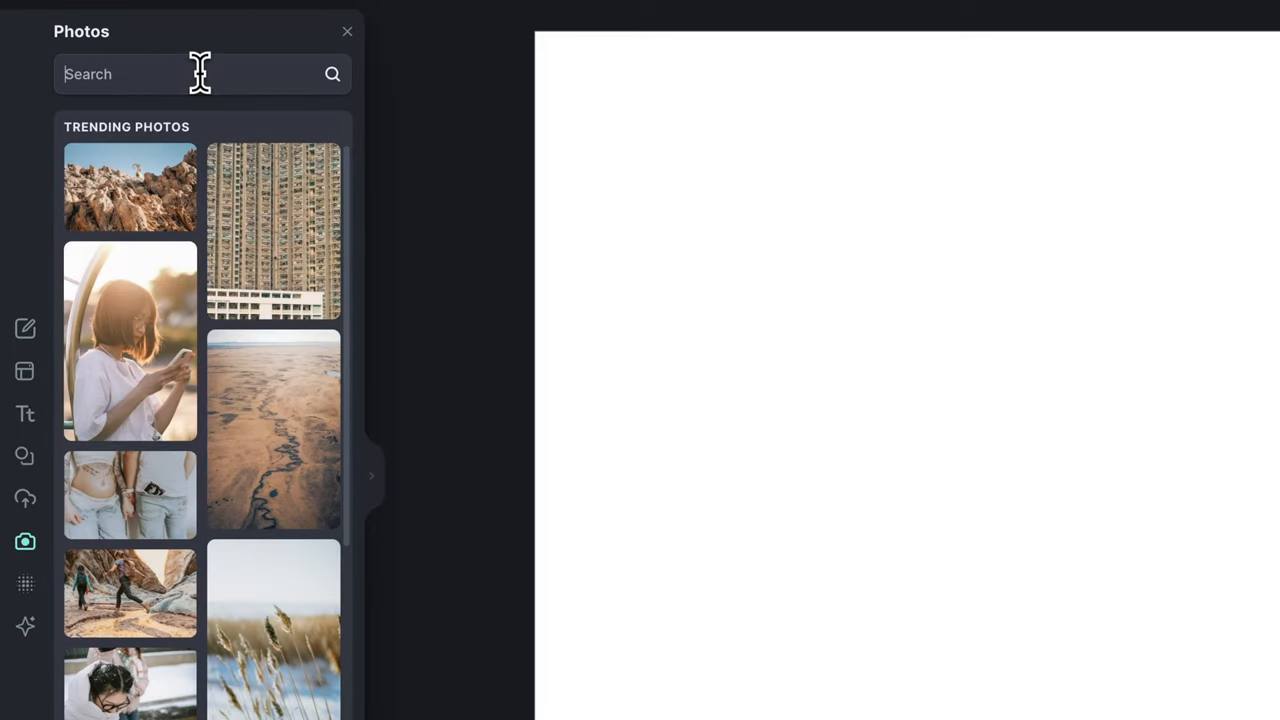
# Add the blue curtain photo, drop its saturation to -100 and use it as the canvas background.
pyautogui.write('curtain')
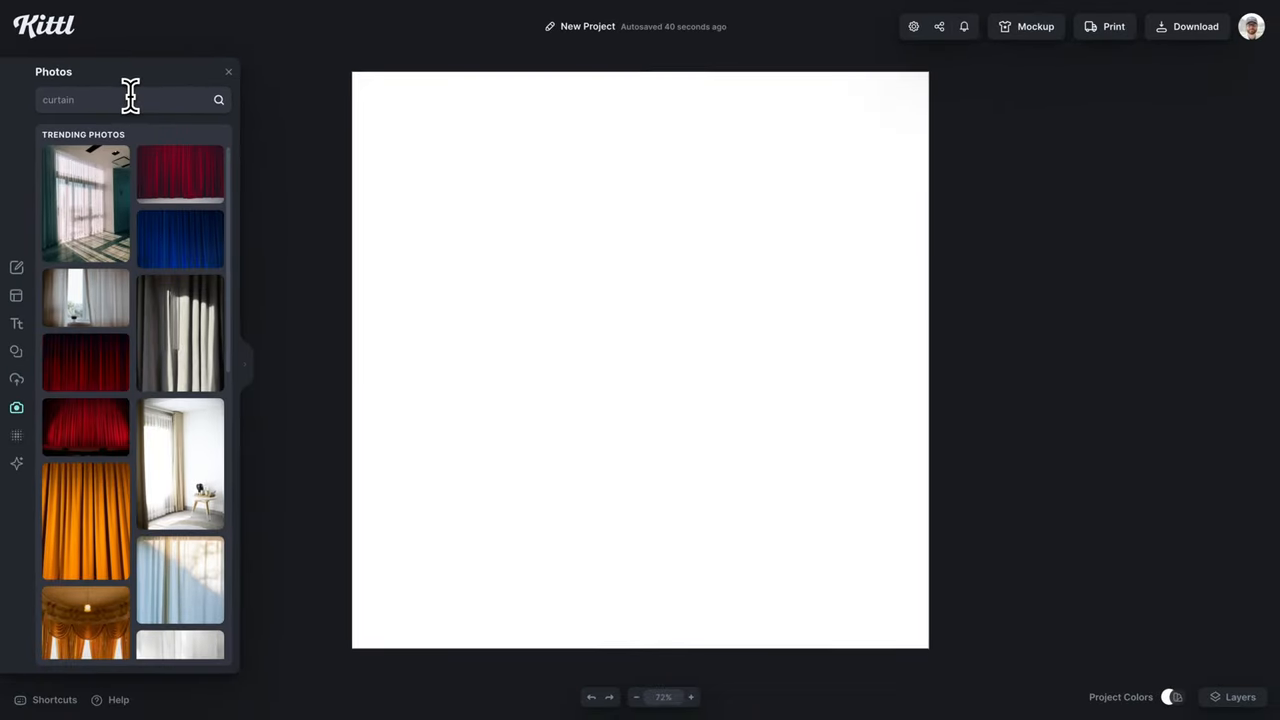
pyautogui.click(180, 240)
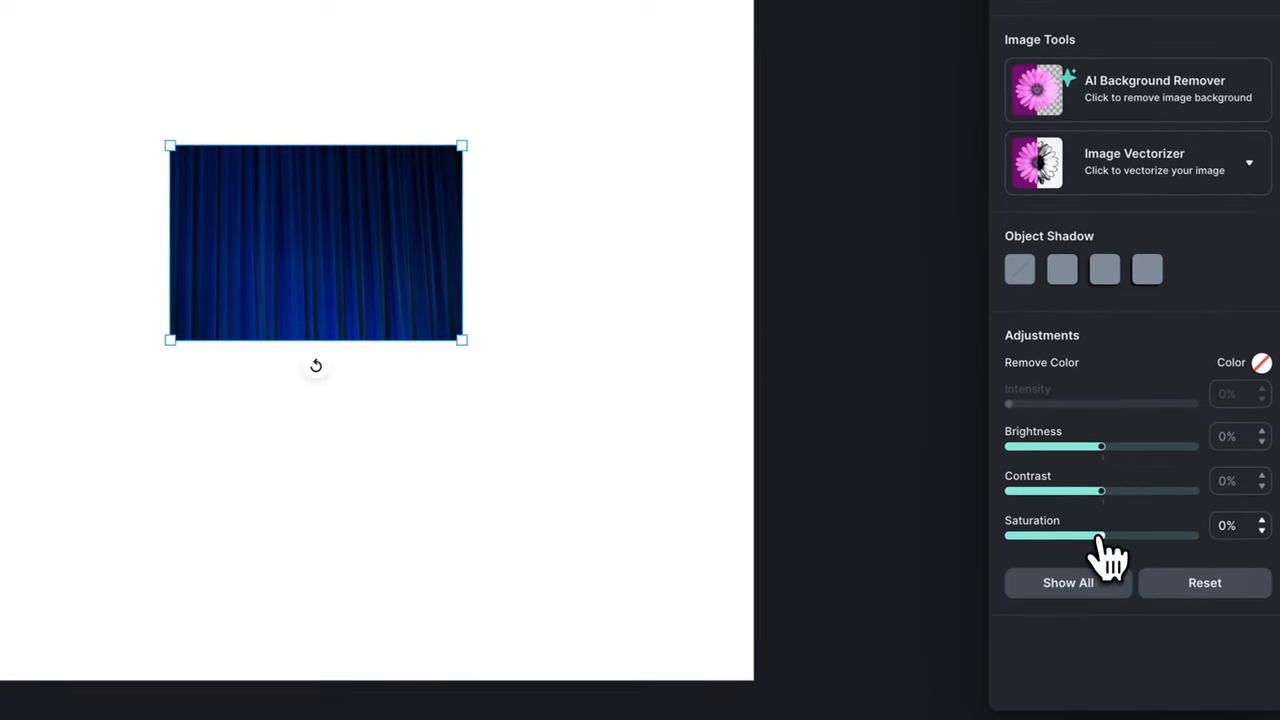
pyautogui.moveTo(1100, 536); pyautogui.dragTo(1008, 536)
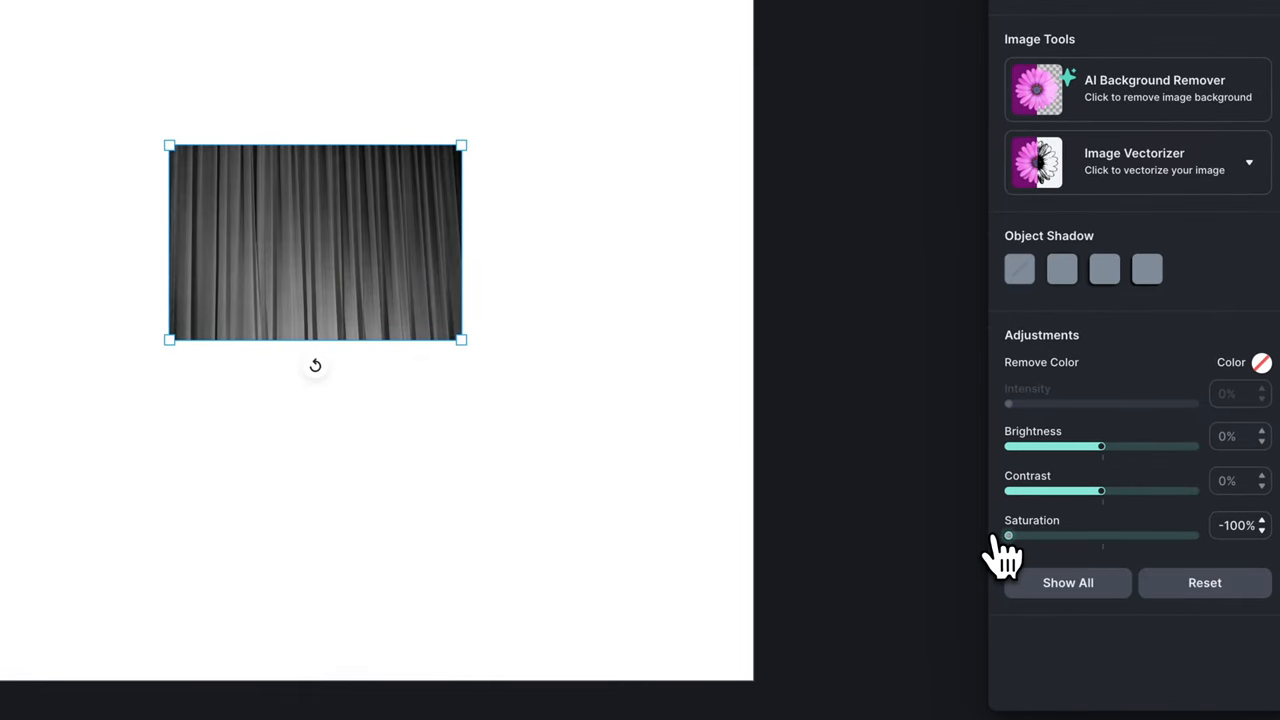
pyautogui.rightClick(316, 240)
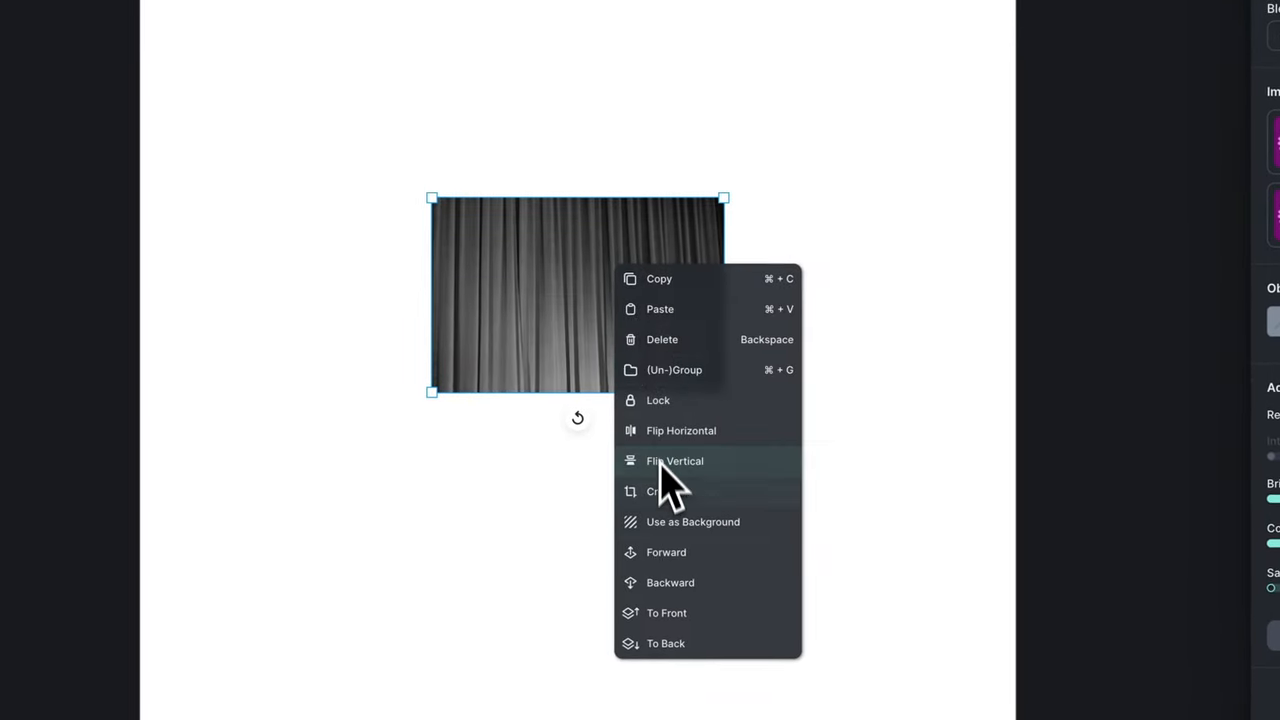
pyautogui.click(692, 520)
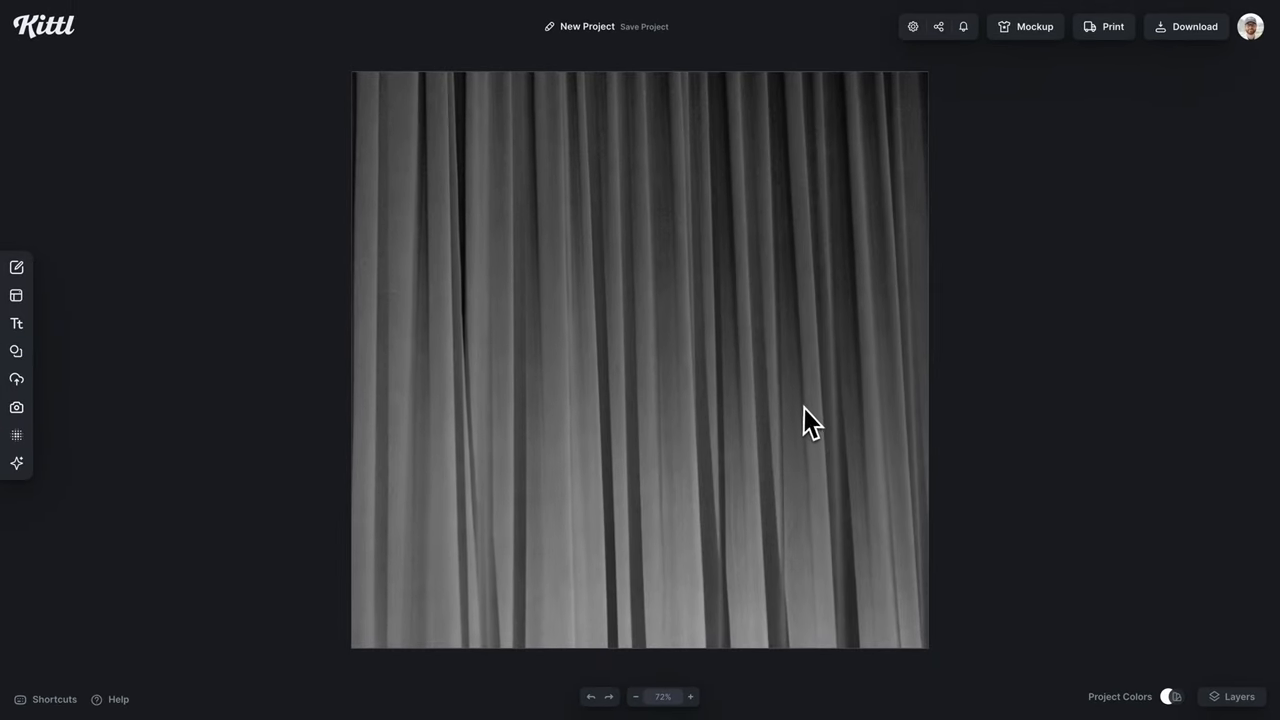
# Add a text box and give it a light near-white colour.
pyautogui.click(16, 324)
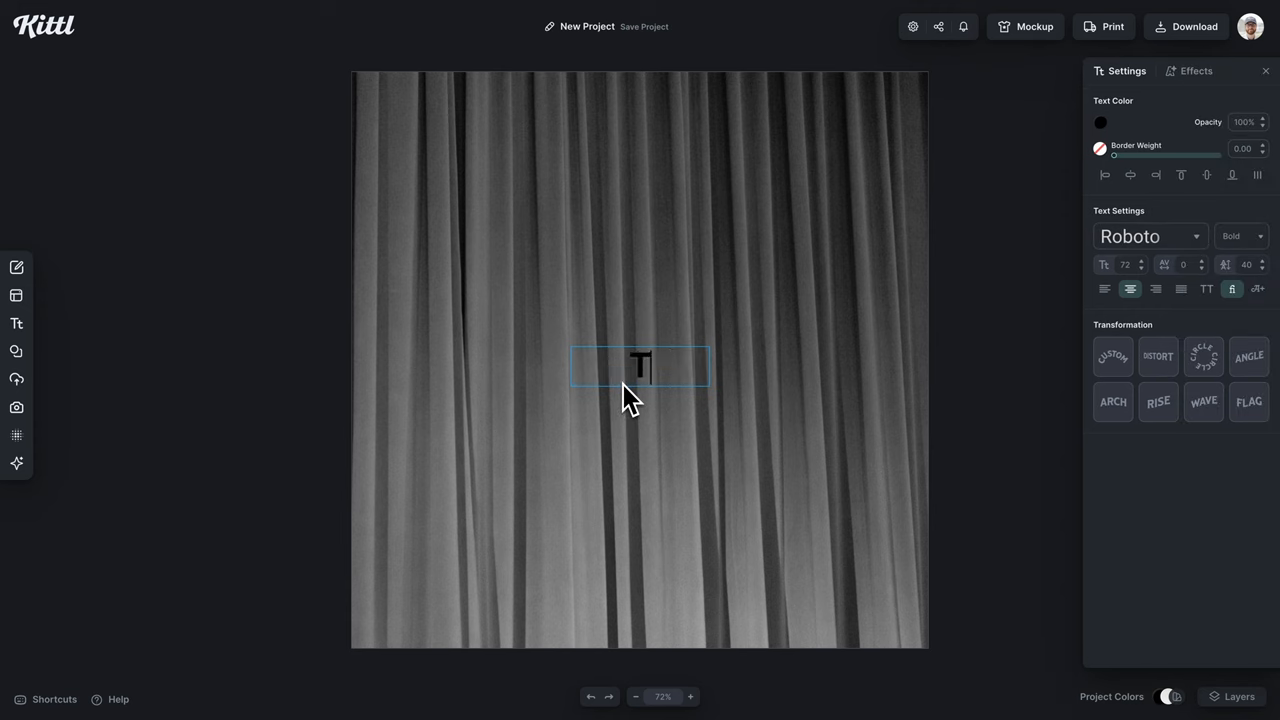
pyautogui.write('he')
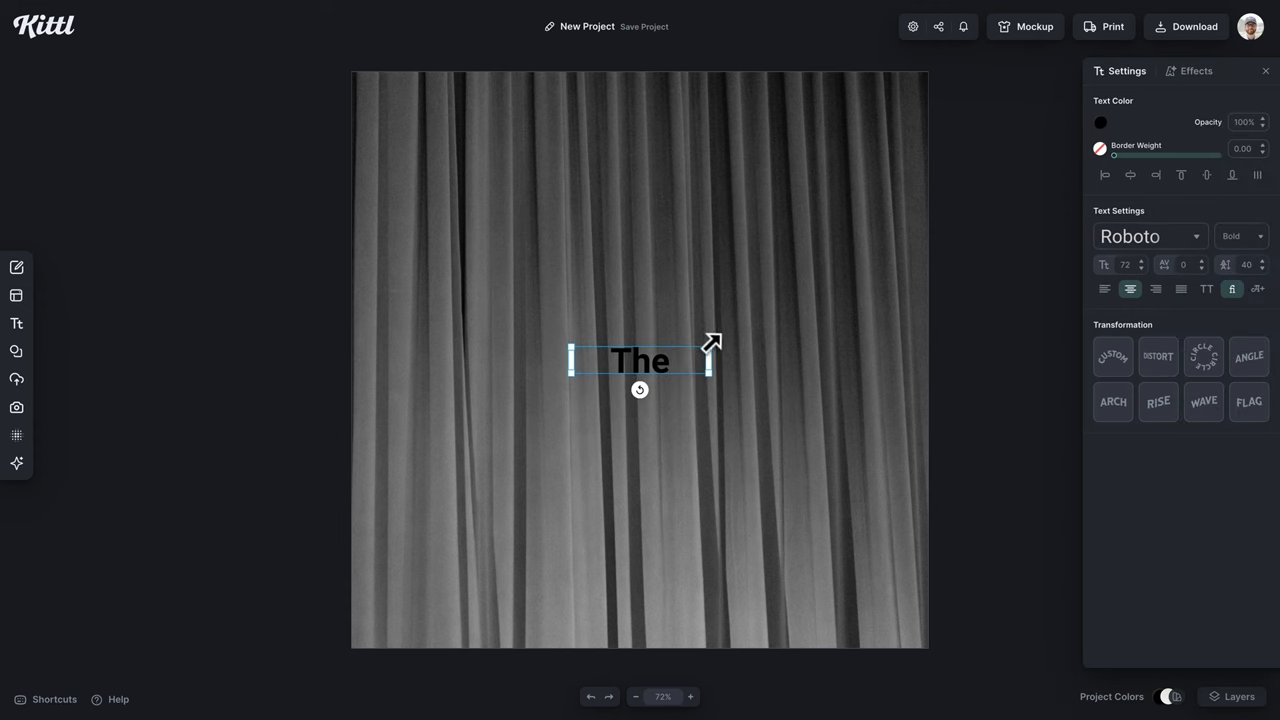
pyautogui.click(1100, 122)
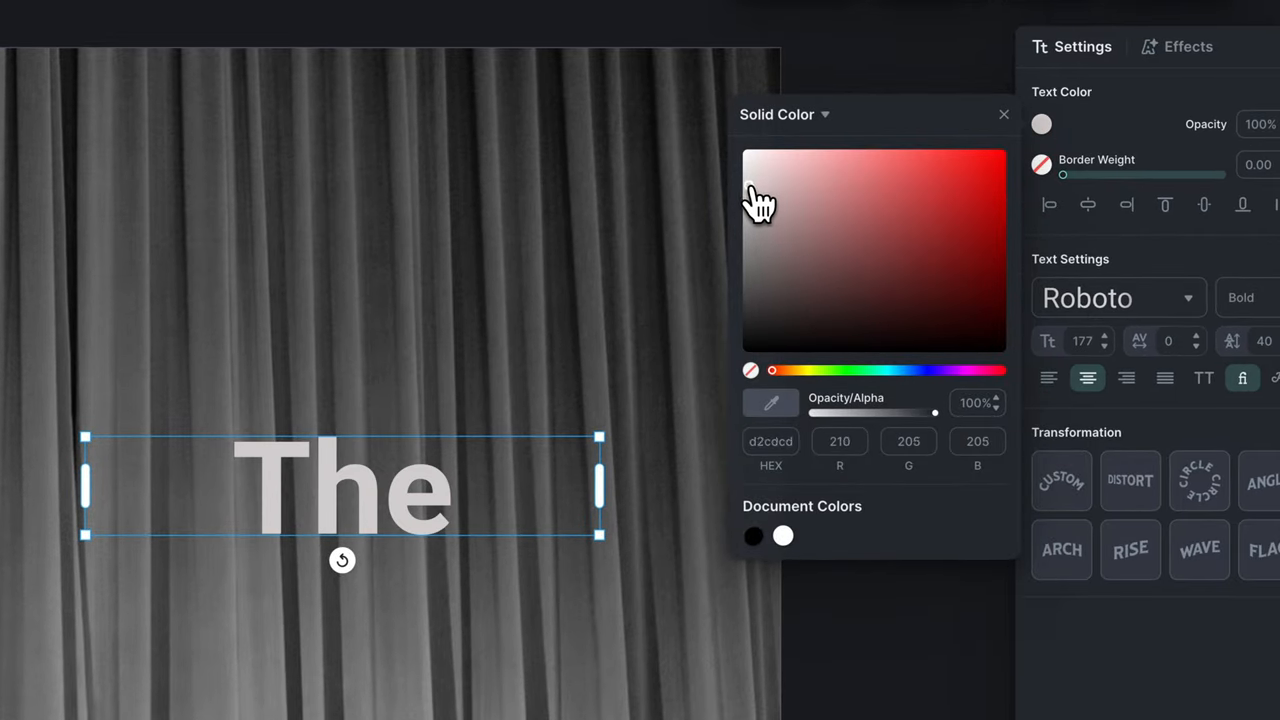
pyautogui.click(744, 204)
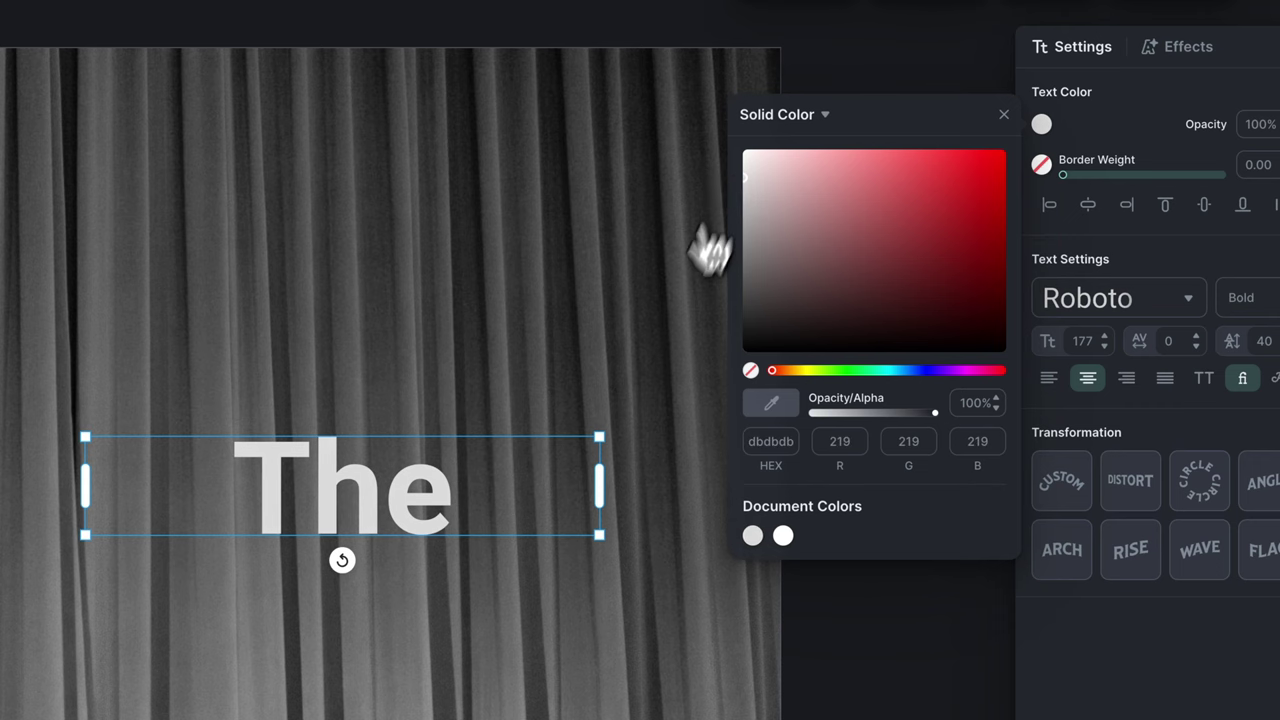
pyautogui.click(1004, 114)
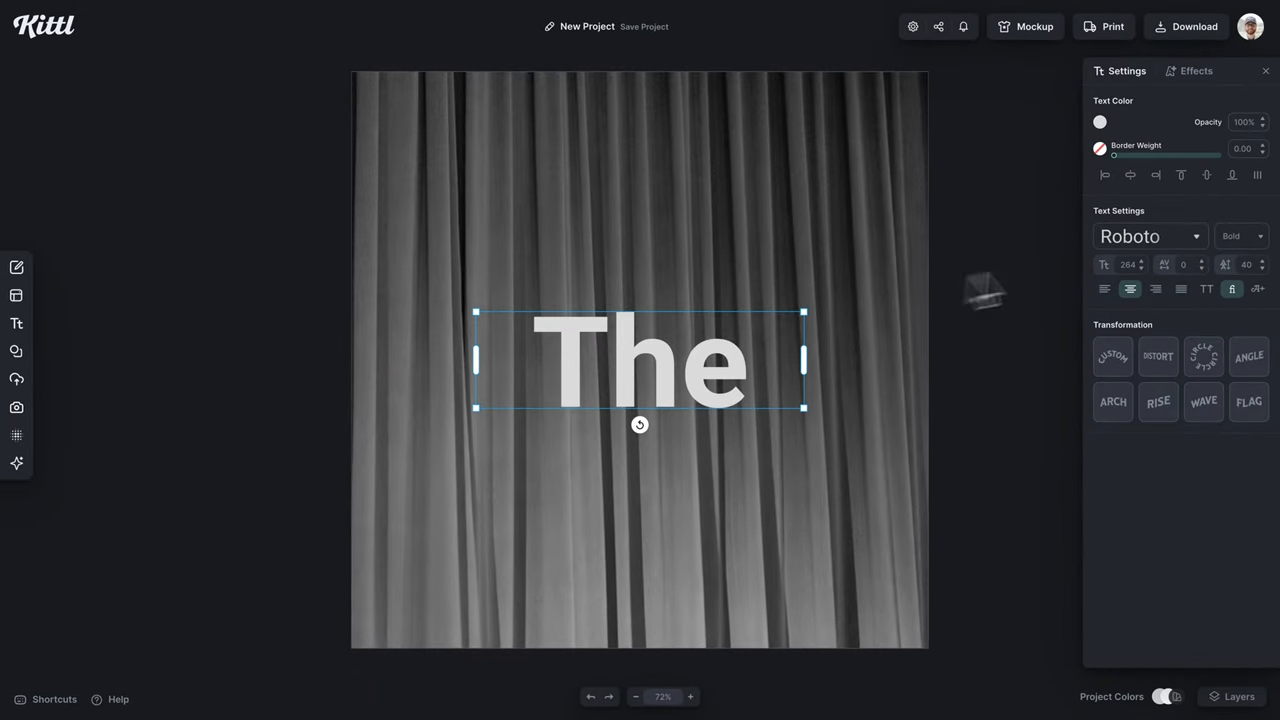
# Replace the placeholder word with 'Fin' and bring up the font list.
pyautogui.moveTo(640, 360); pyautogui.dragTo(640, 384)
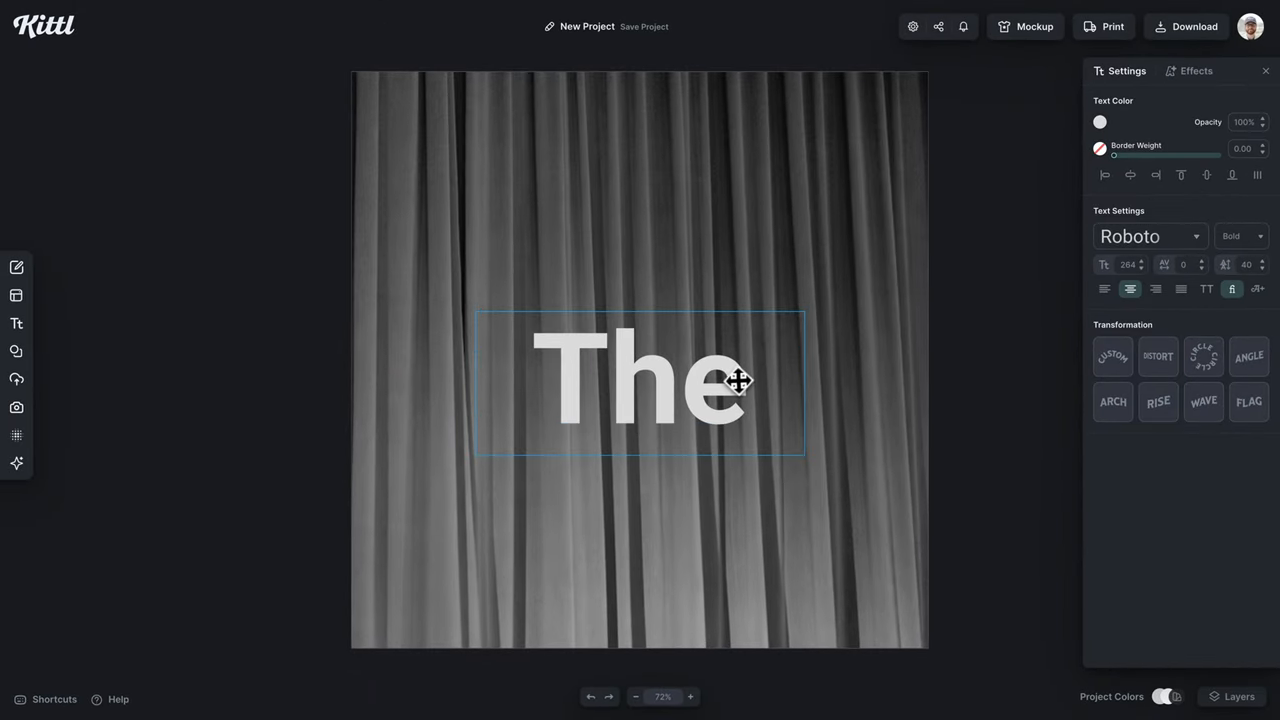
pyautogui.write('Fin')
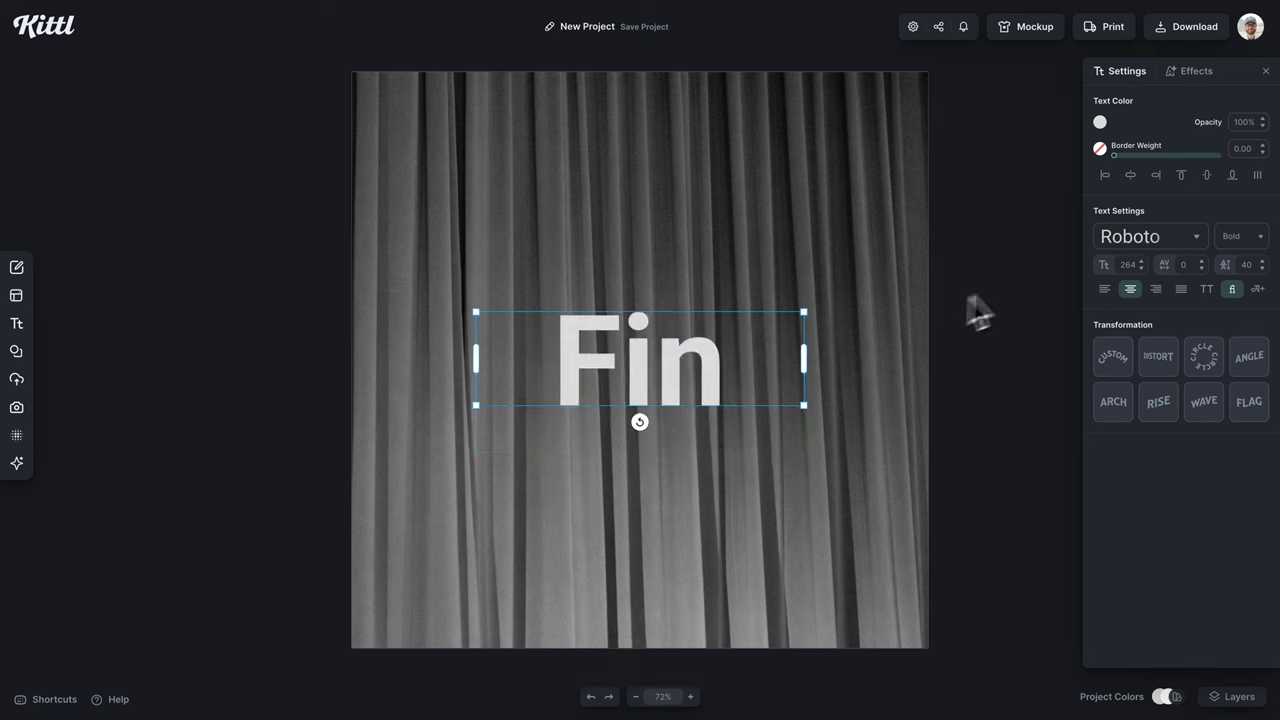
pyautogui.click(1148, 236)
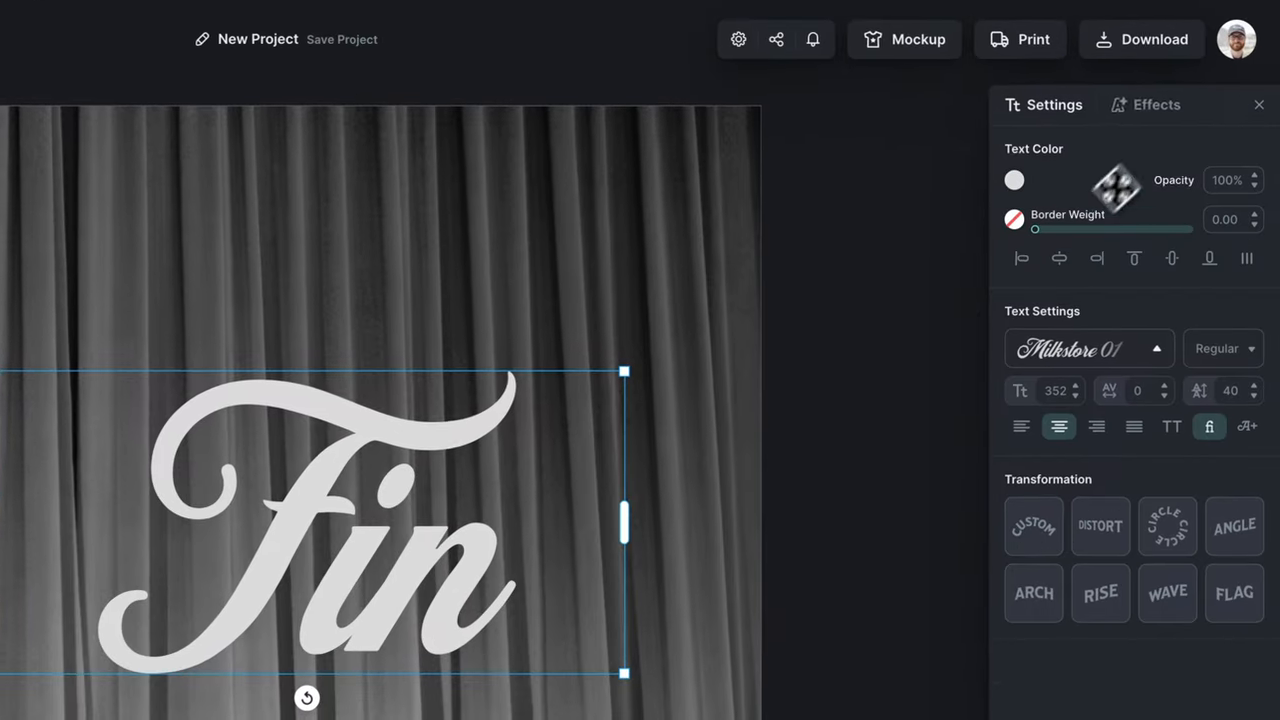
# Give Fin a block shadow angled about -144° to the lower left in medium grey #646464.
pyautogui.click(1144, 104)
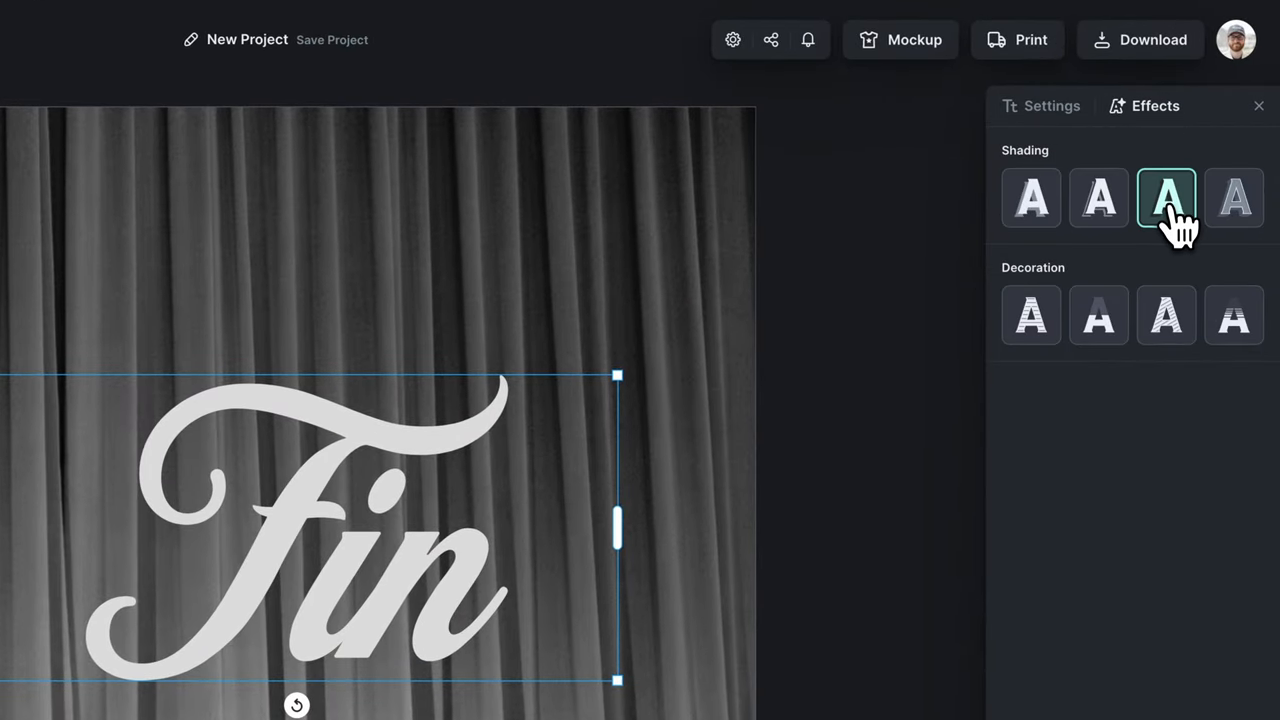
pyautogui.click(1166, 198)
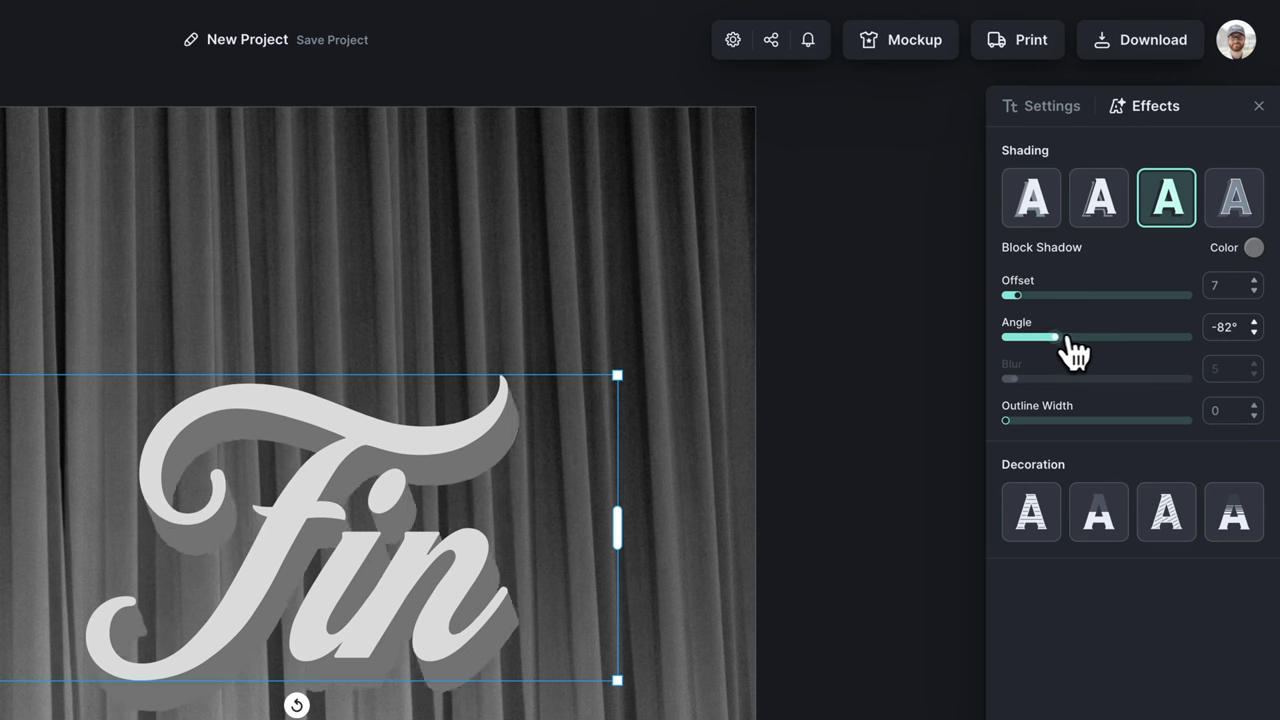
pyautogui.moveTo(1030, 336); pyautogui.dragTo(1004, 336)
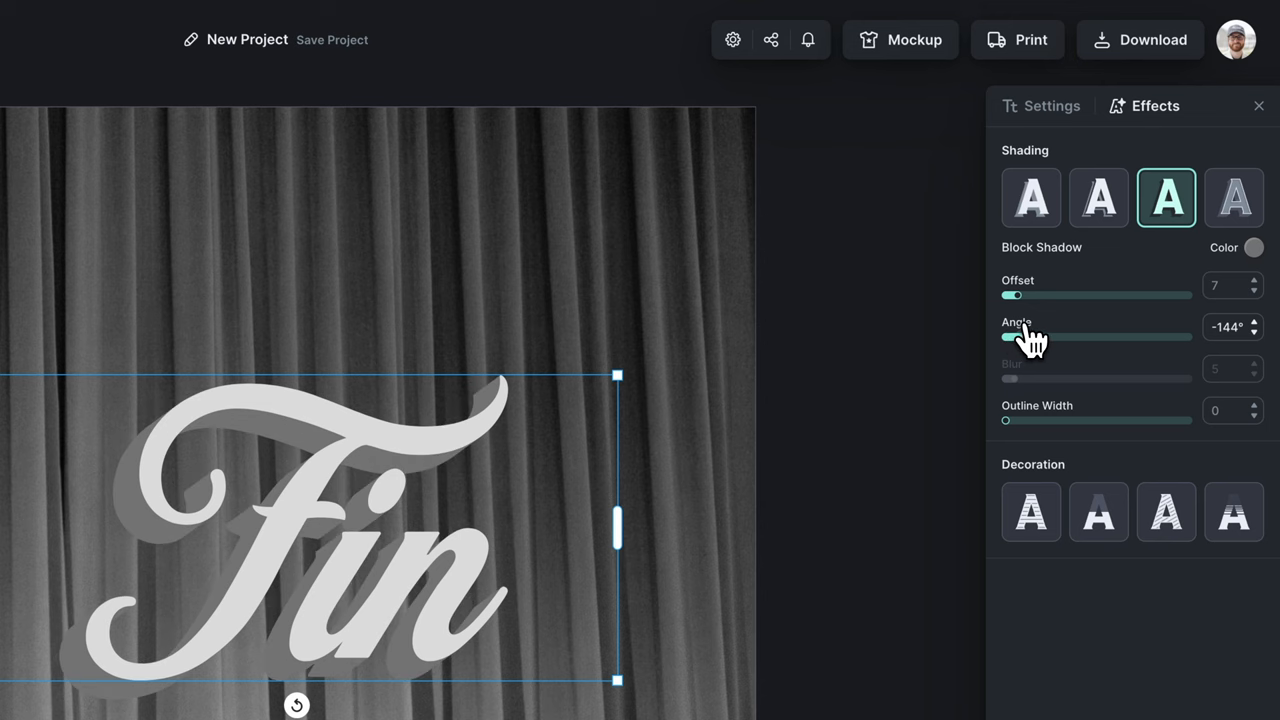
pyautogui.click(1252, 248)
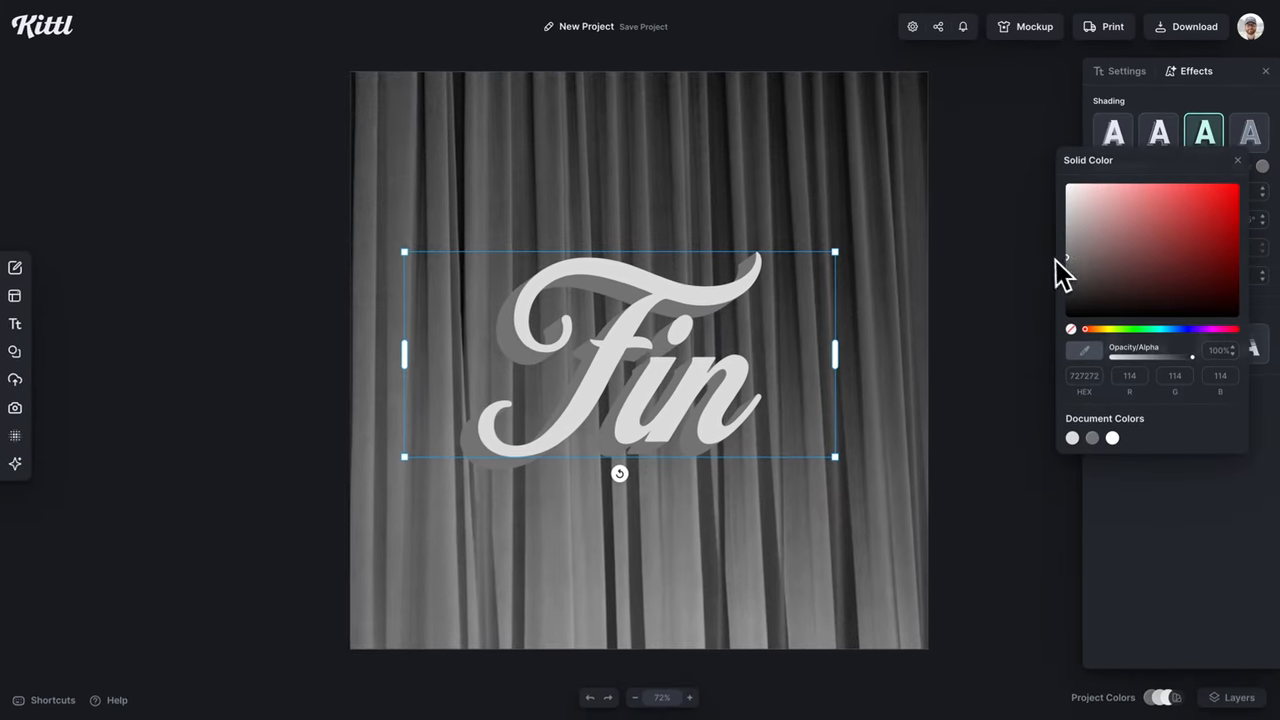
pyautogui.click(1072, 280)
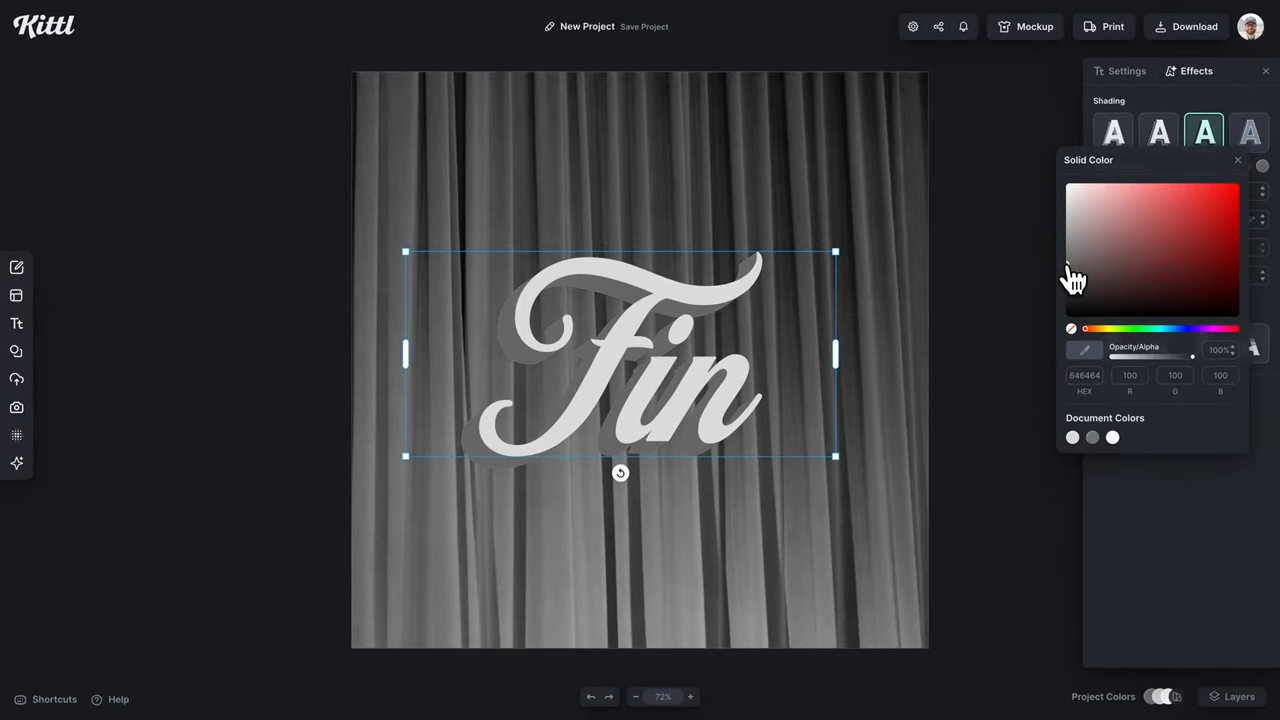
pyautogui.moveTo(990, 300)
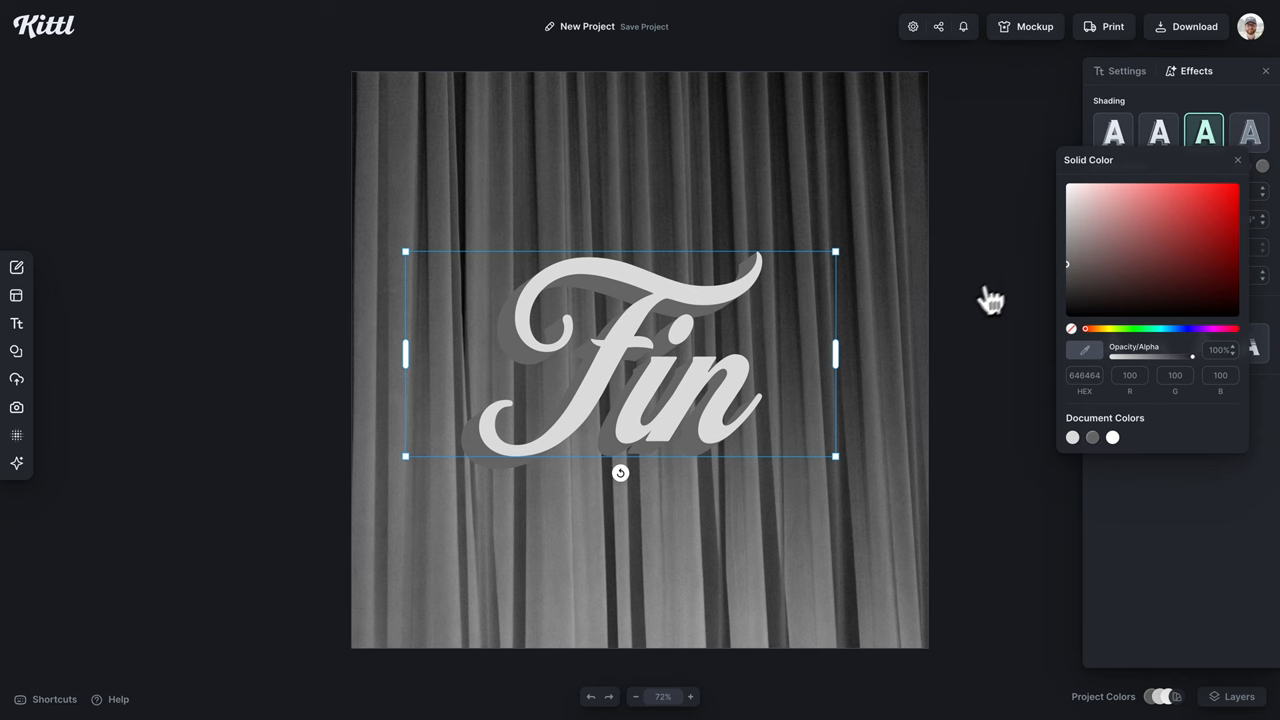
pyautogui.click(1120, 70)
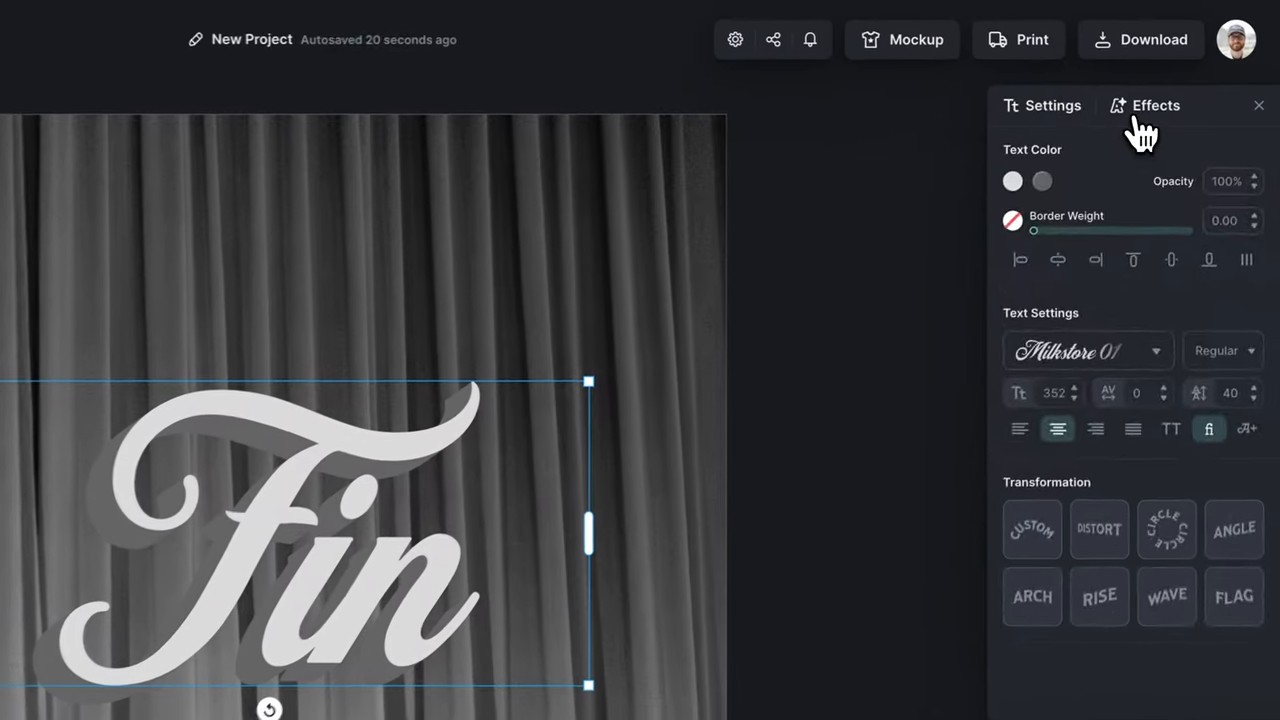
# Apply a shading style to Fin and switch its text colour from solid to a grey gradient fill.
pyautogui.click(1156, 104)
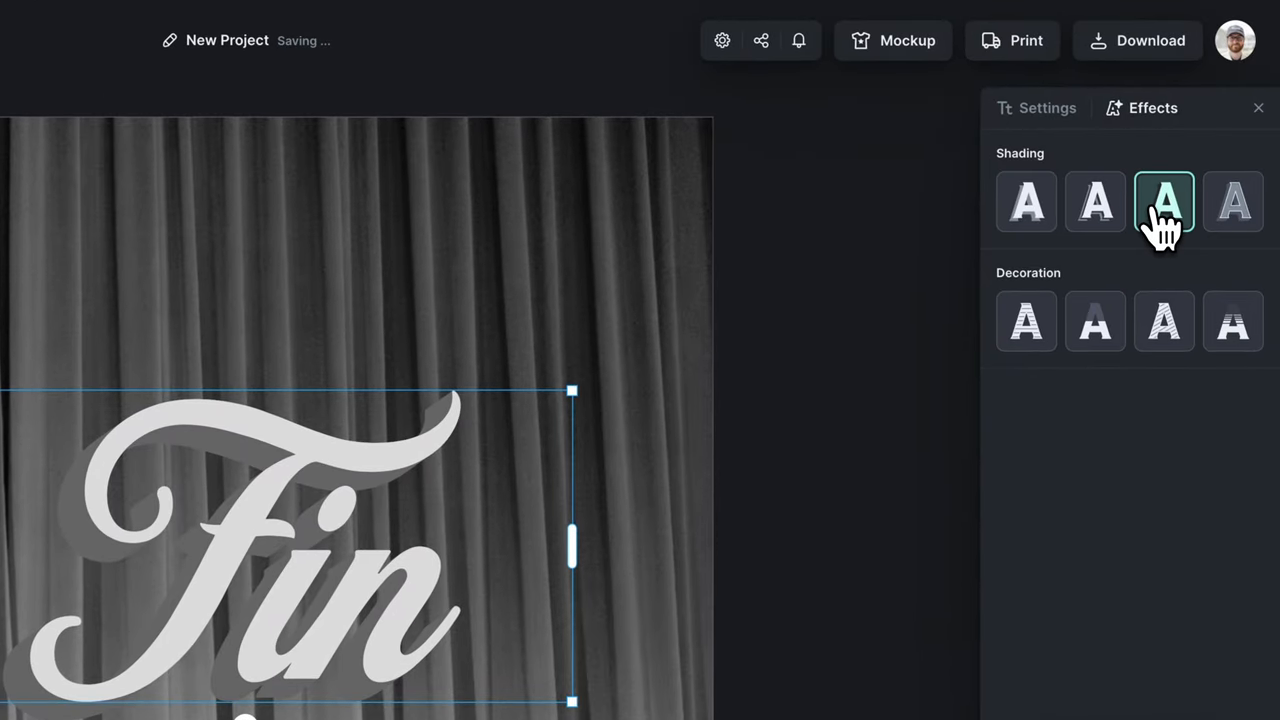
pyautogui.click(1036, 108)
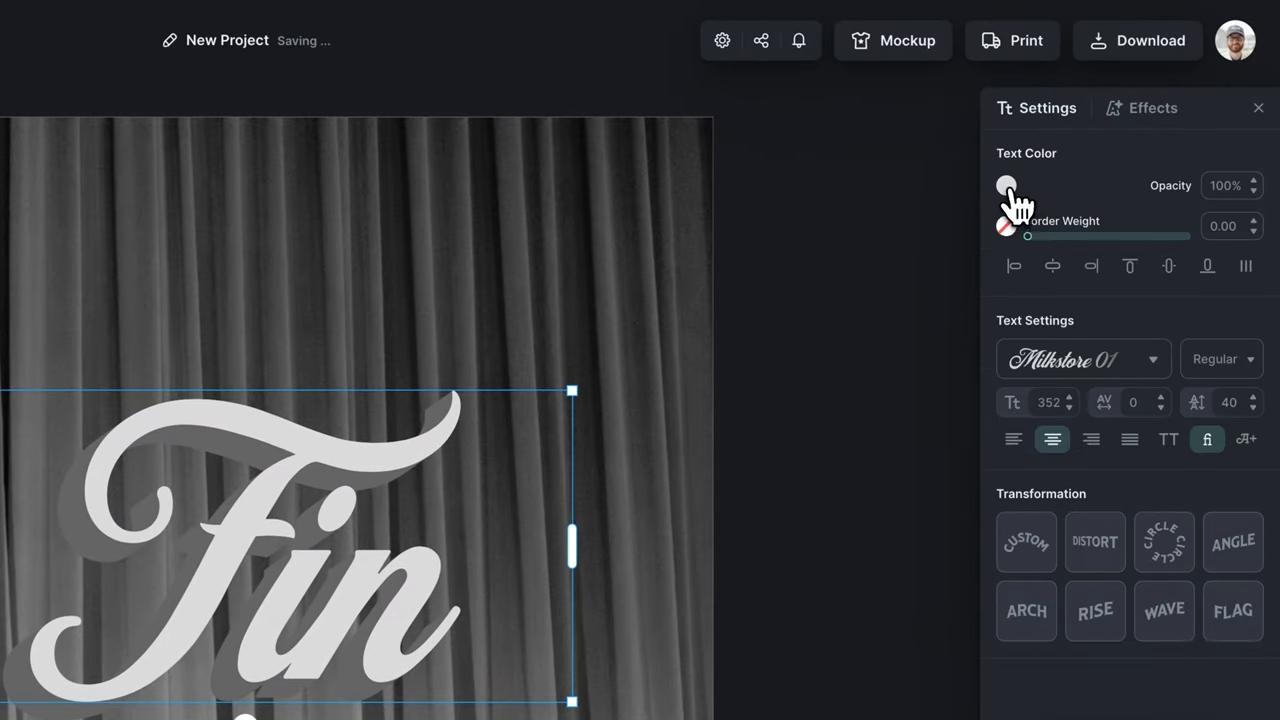
pyautogui.click(1006, 186)
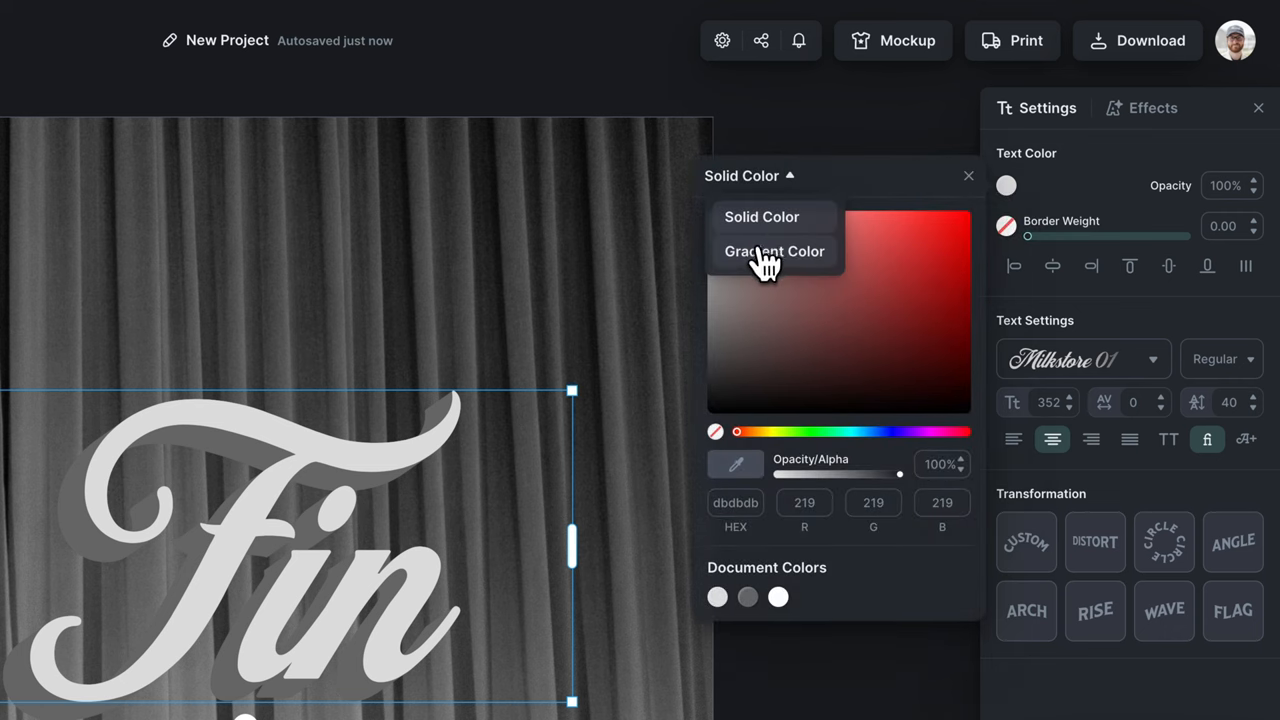
pyautogui.click(776, 252)
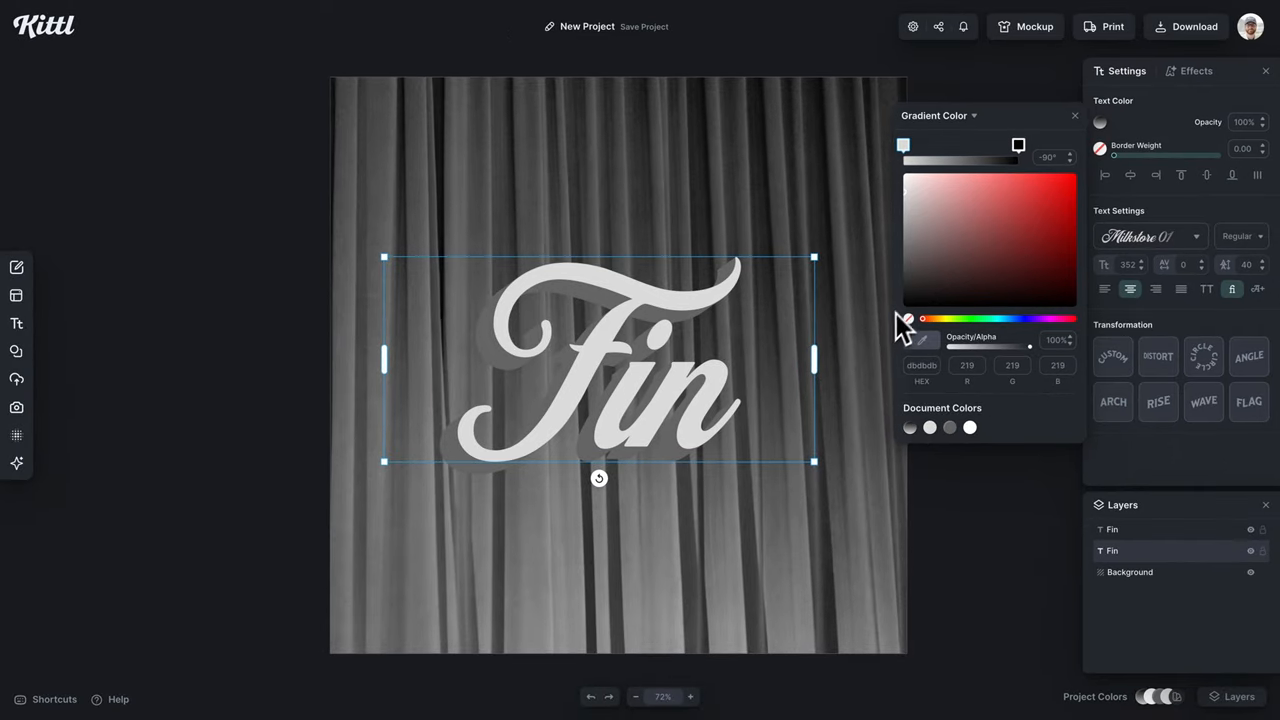
pyautogui.moveTo(904, 376)
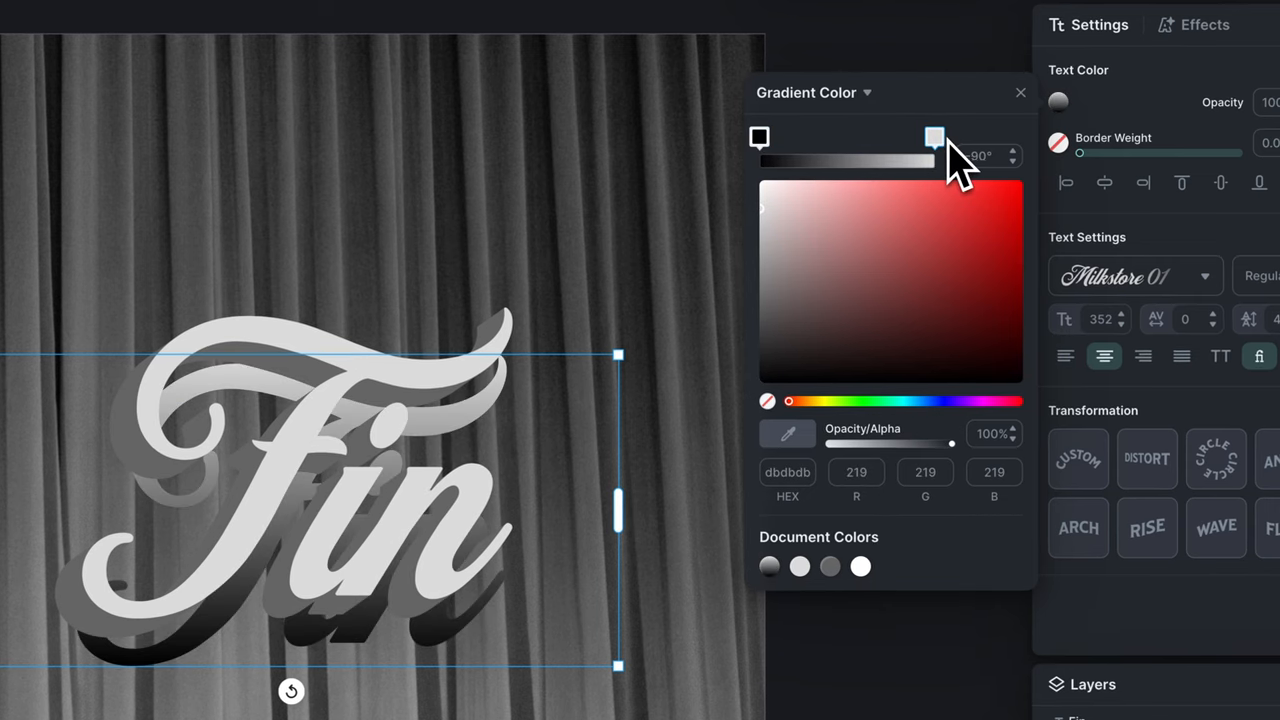
pyautogui.click(1020, 92)
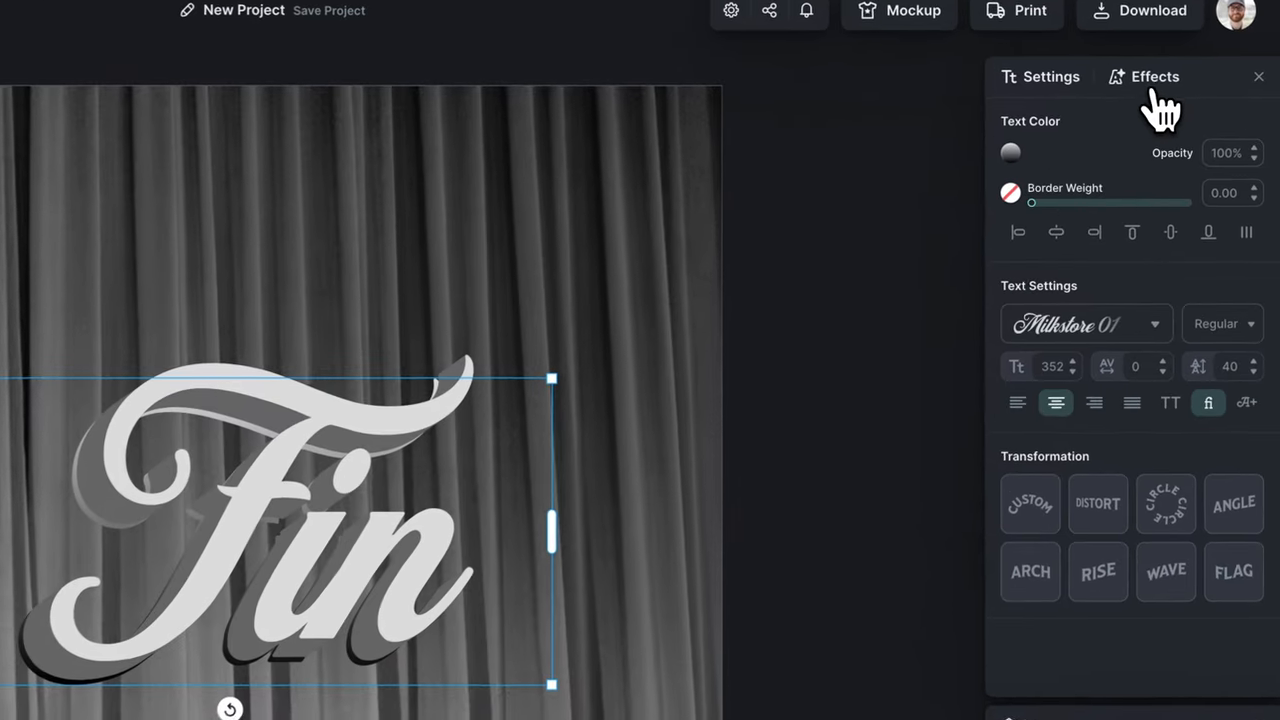
# Swap the Fin shading for a drop shadow effect.
pyautogui.click(1152, 76)
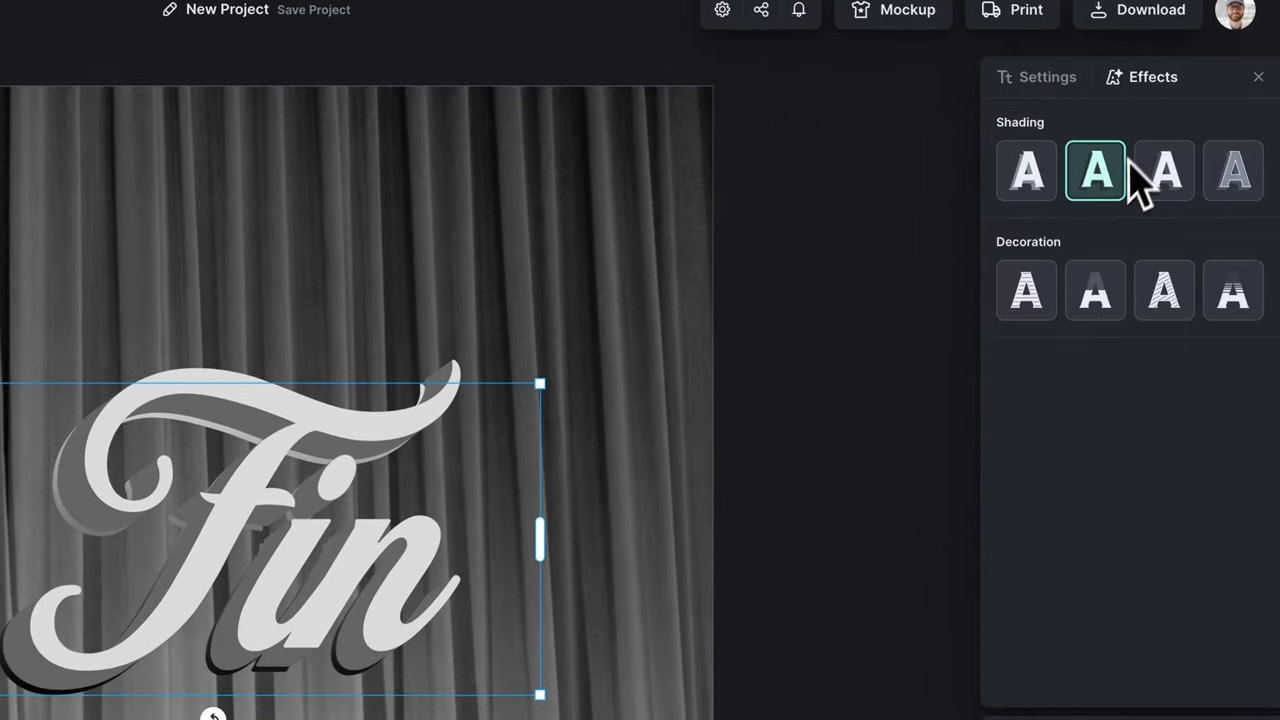
pyautogui.click(1024, 170)
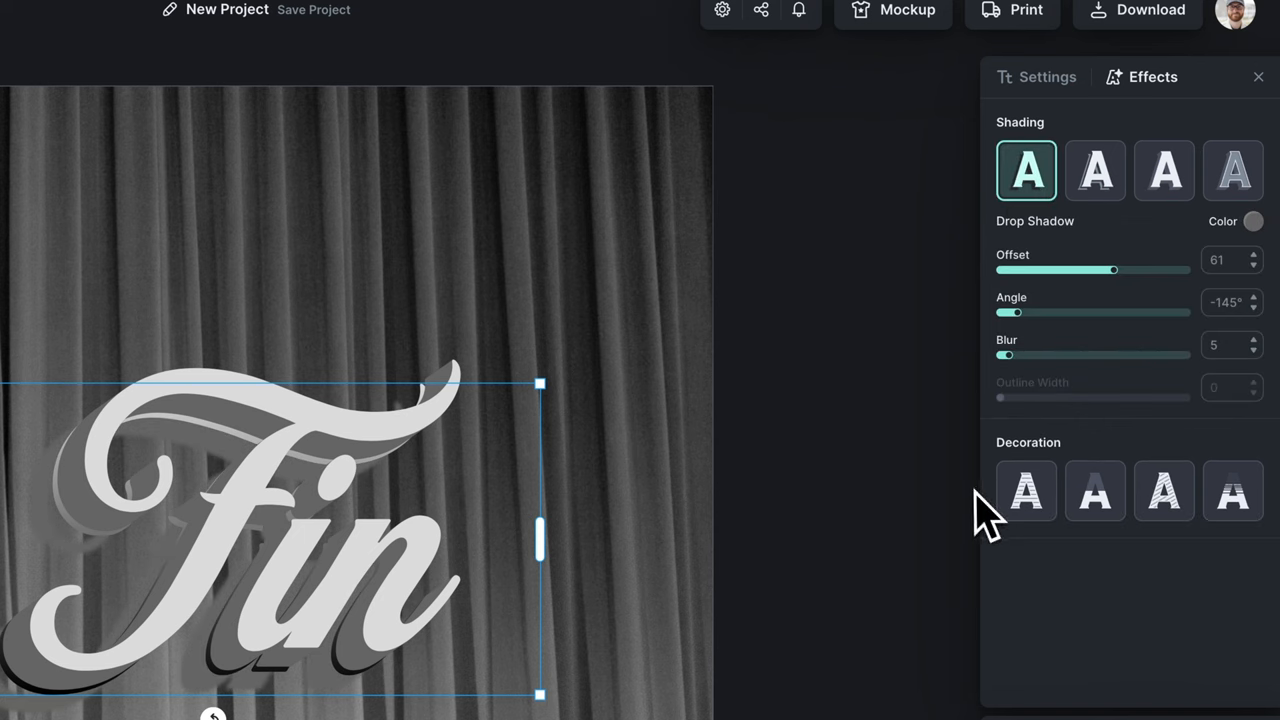
pyautogui.click(1252, 220)
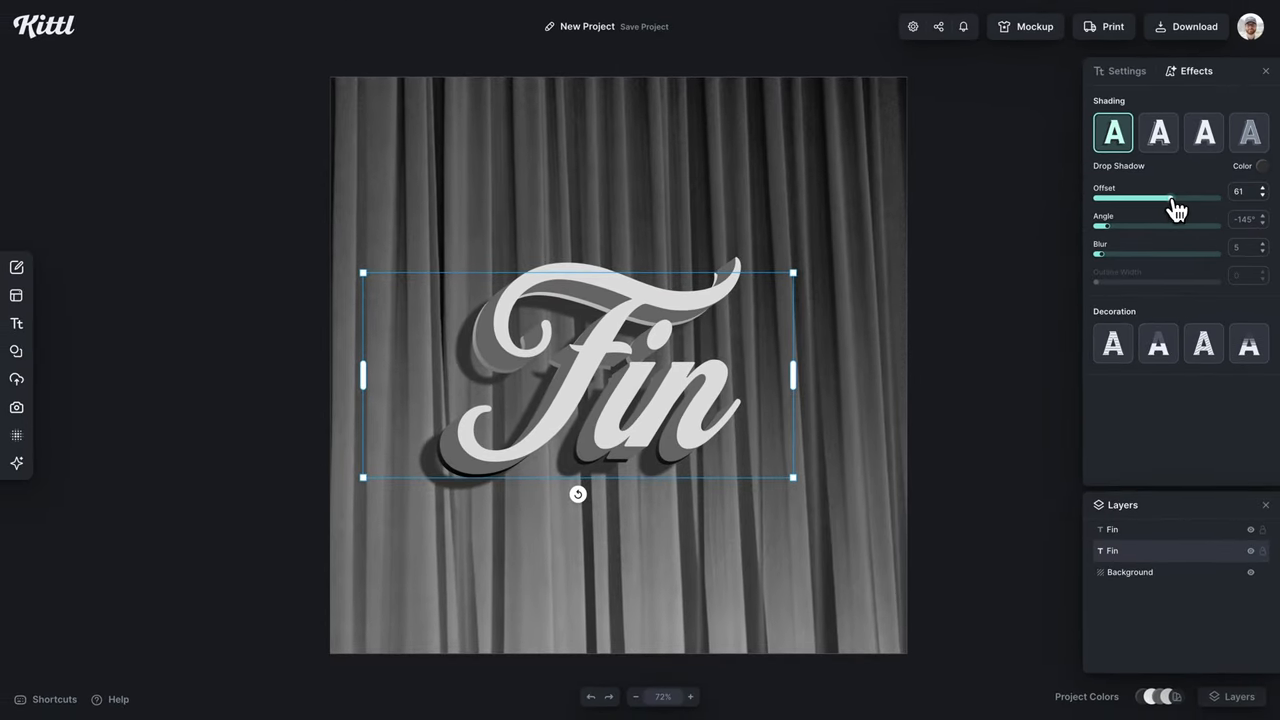
# Shorten the drop shadow offset to about 39 and nudge its angle direction.
pyautogui.moveTo(1170, 198); pyautogui.dragTo(1144, 198)
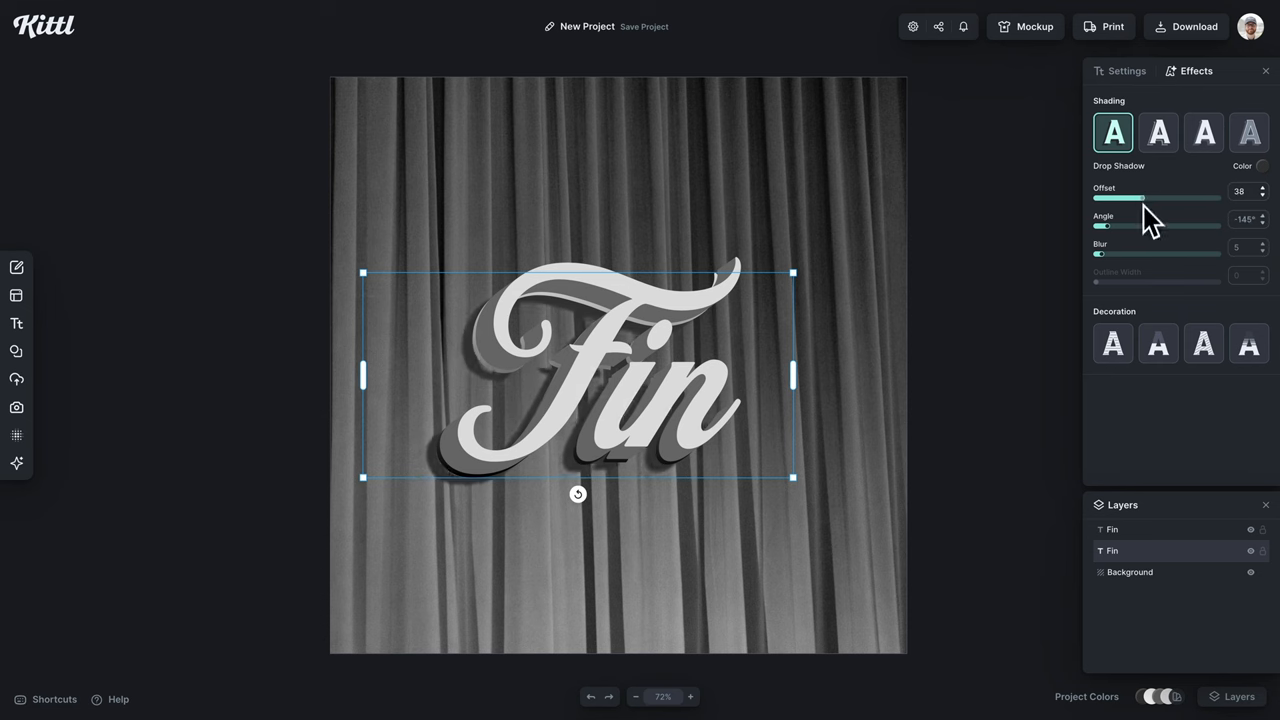
pyautogui.moveTo(1104, 224); pyautogui.dragTo(1096, 224)
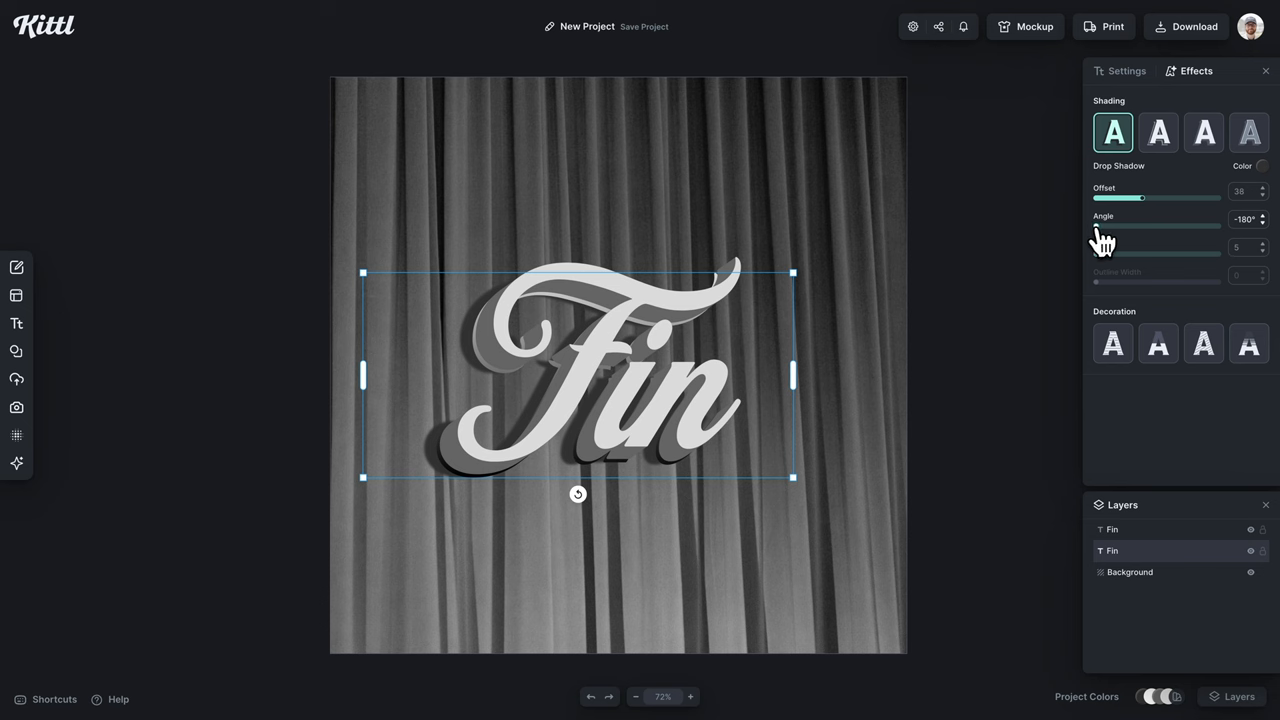
pyautogui.moveTo(1140, 198); pyautogui.dragTo(1150, 198)
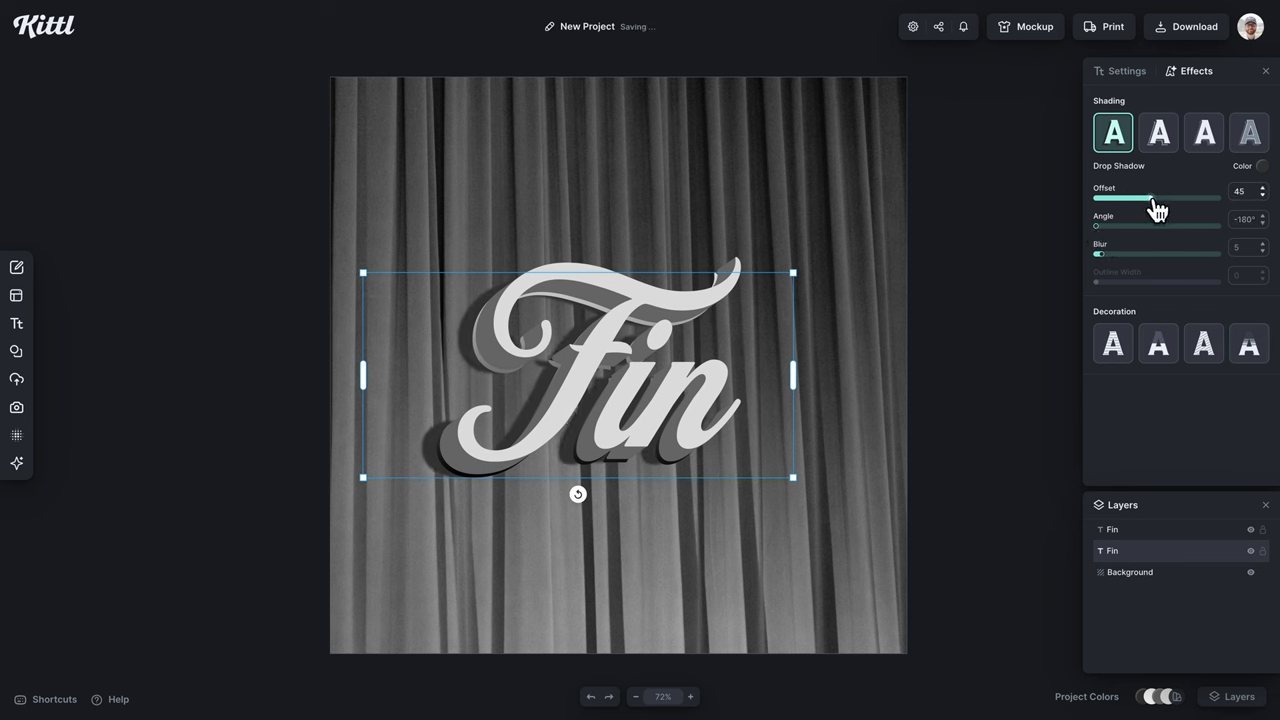
pyautogui.moveTo(1150, 198); pyautogui.dragTo(1144, 198)
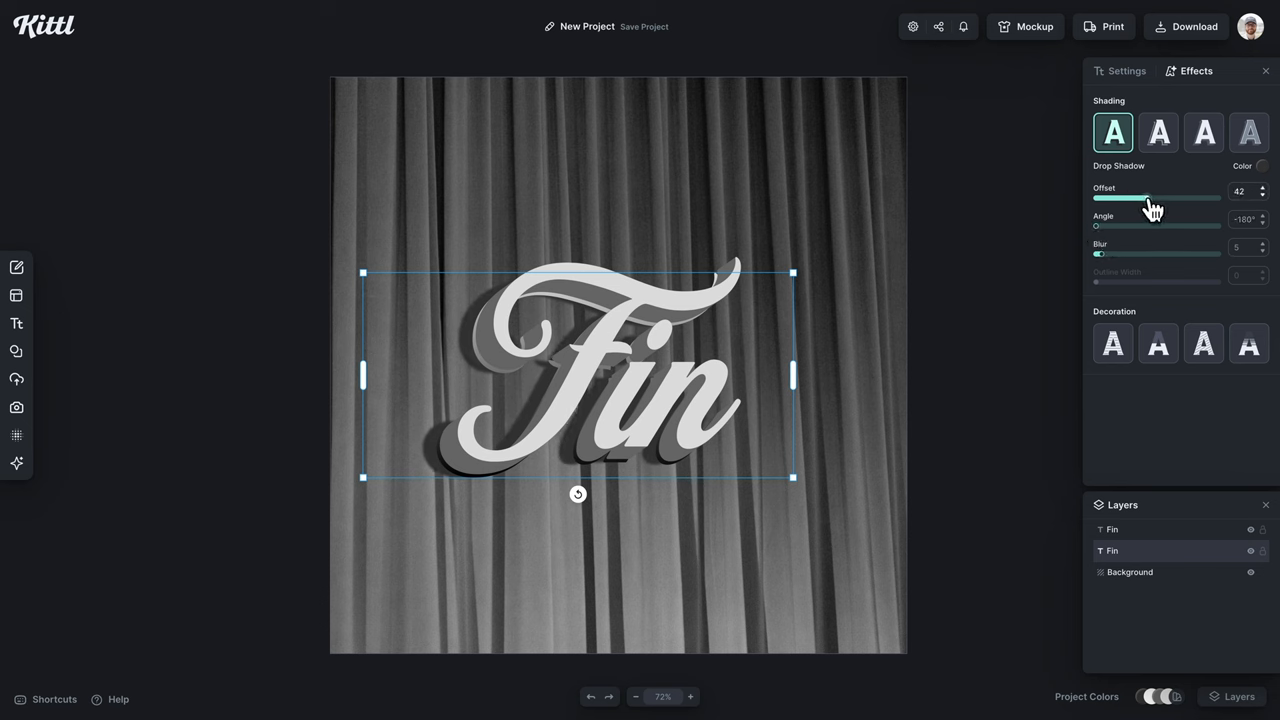
pyautogui.moveTo(1148, 198); pyautogui.dragTo(1144, 198)
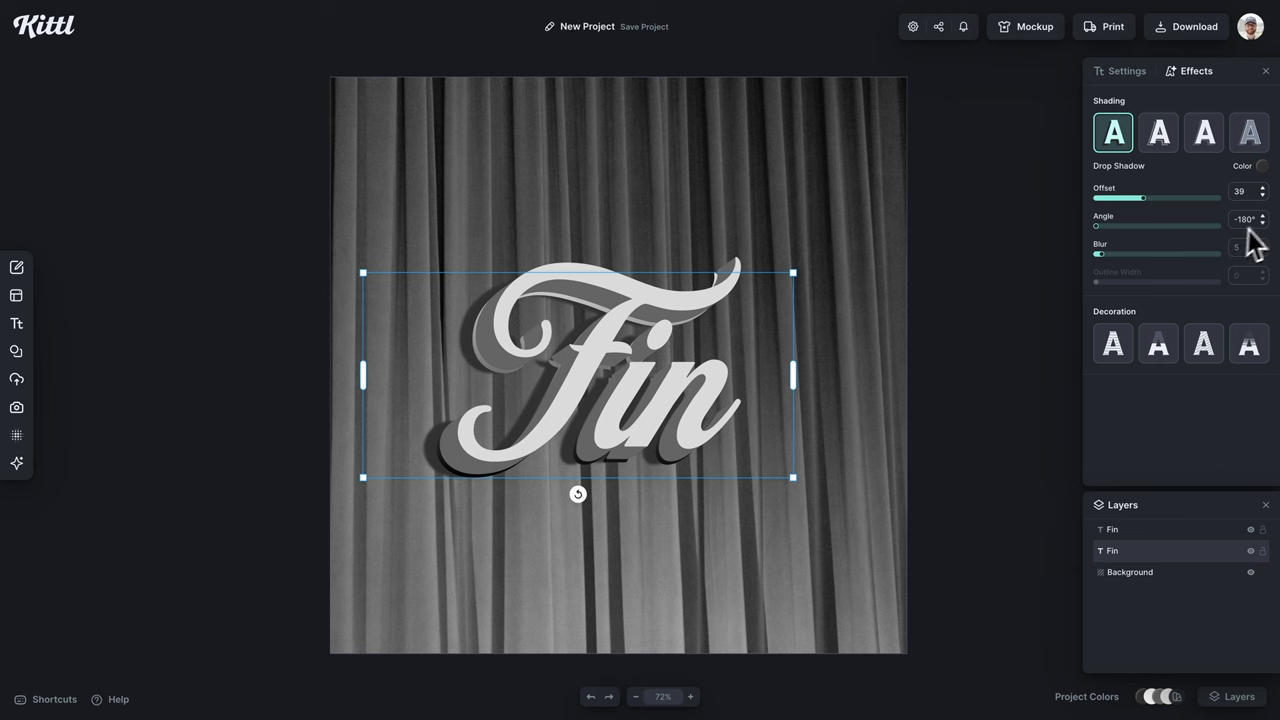
pyautogui.click(1260, 216)
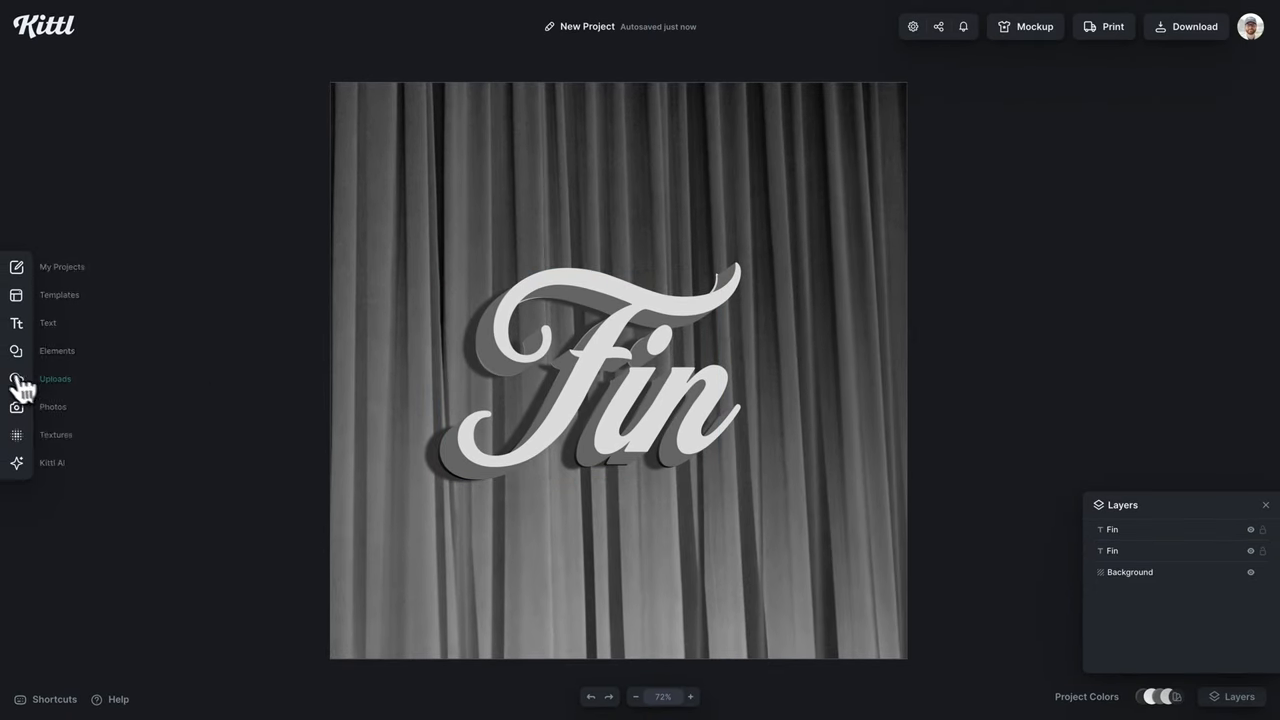
# Add the square frame with a circular hole and enlarge it to cover the canvas.
pyautogui.click(16, 352)
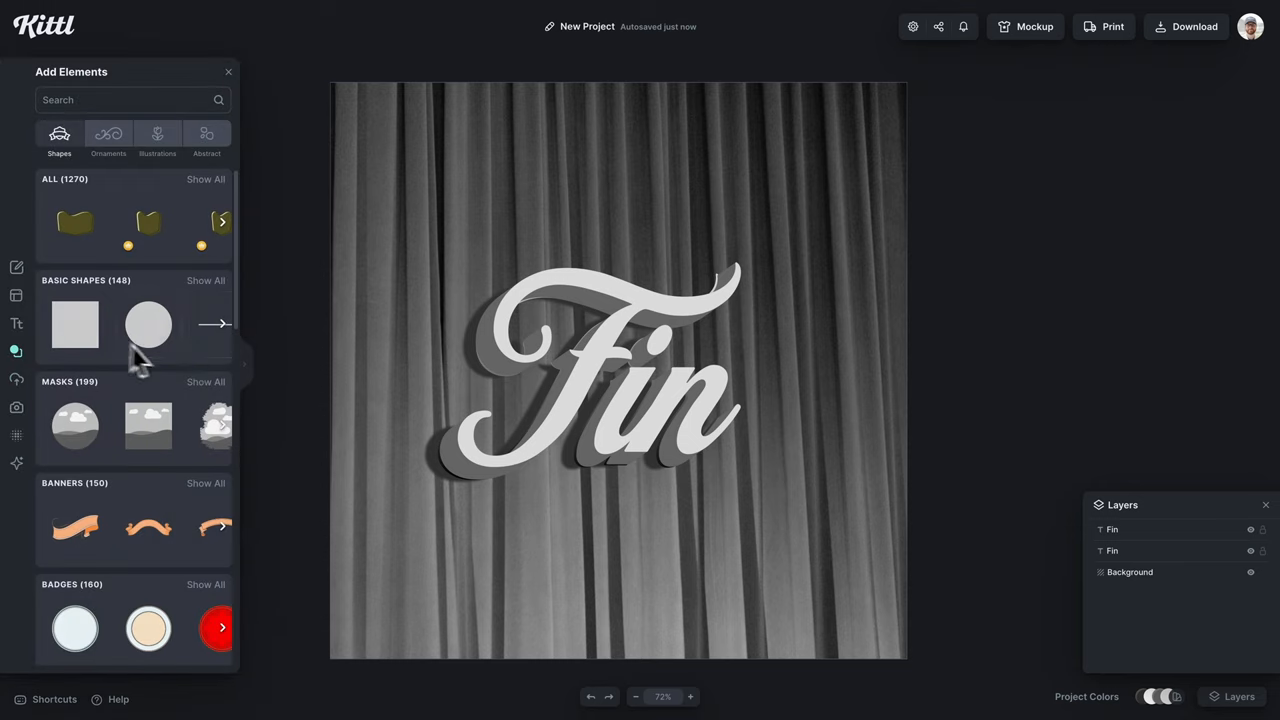
pyautogui.scroll(-3)
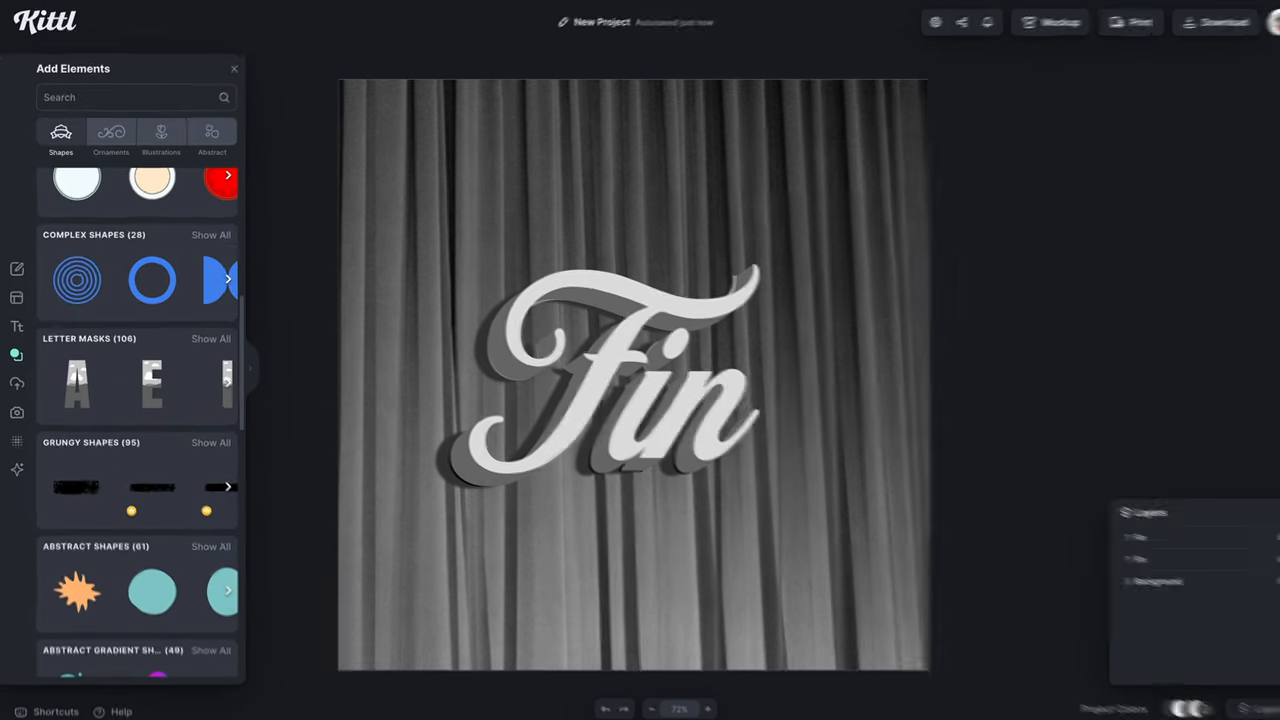
pyautogui.click(210, 234)
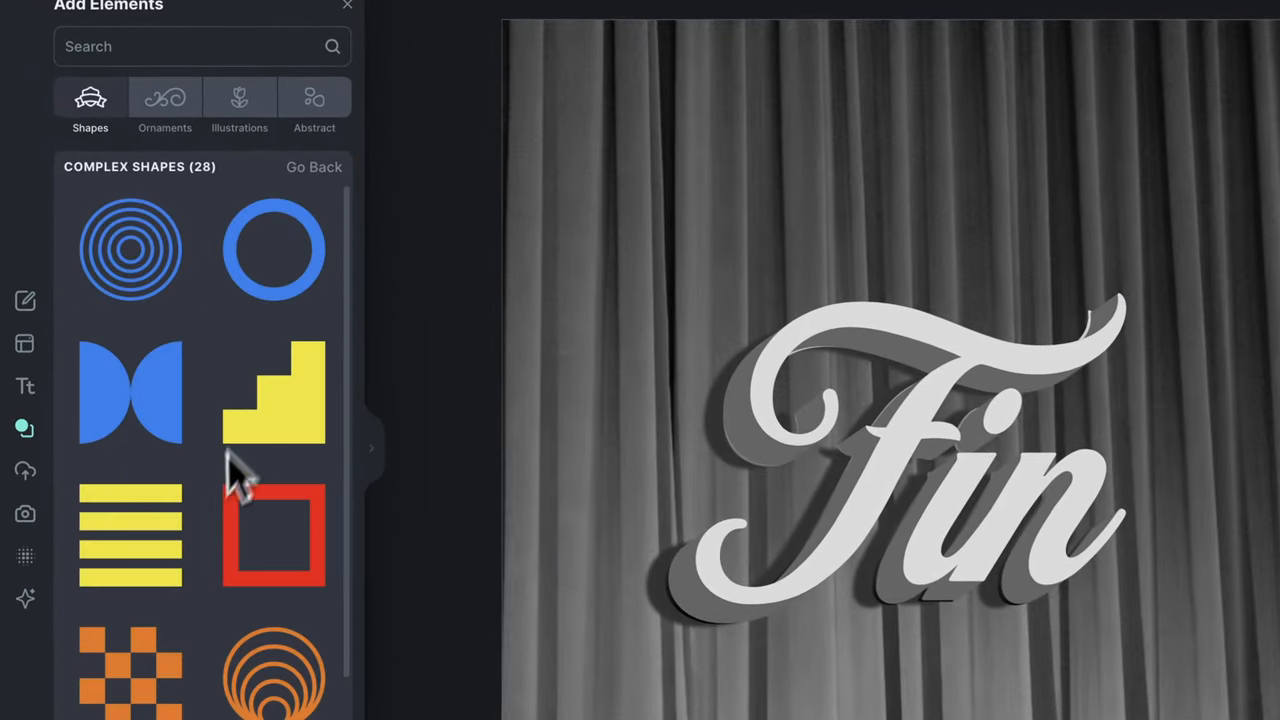
pyautogui.scroll(-3)
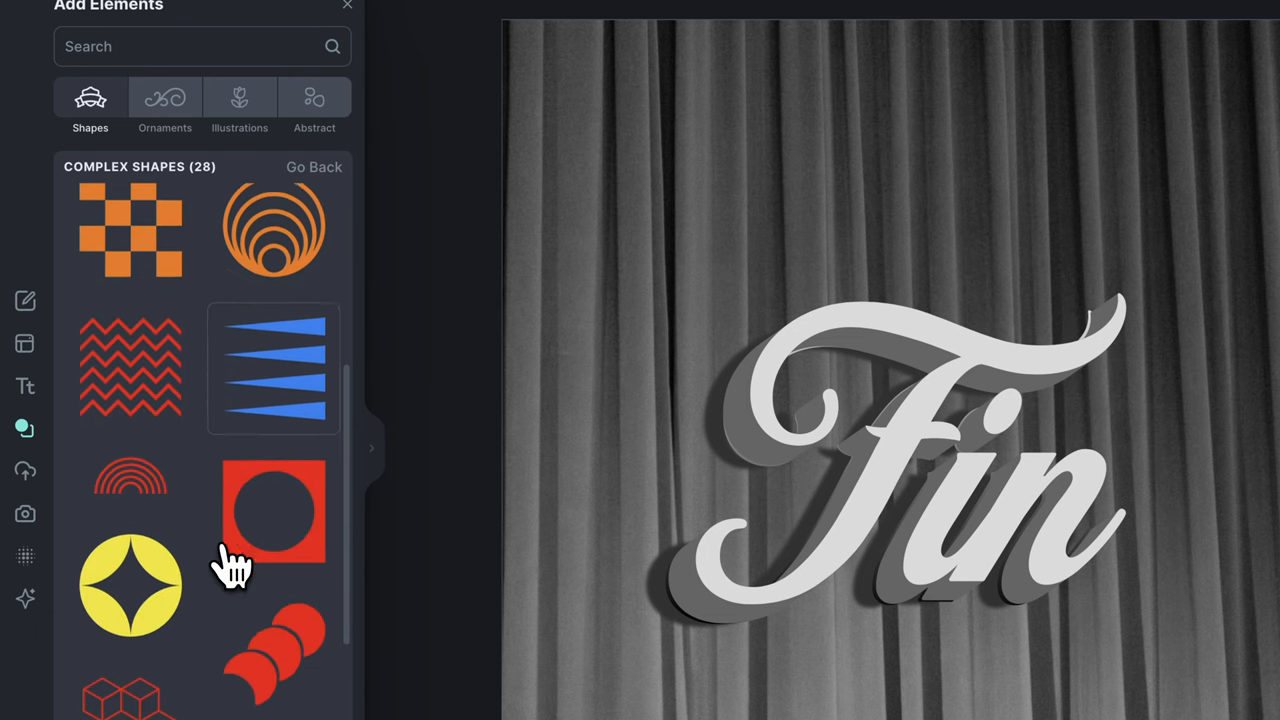
pyautogui.click(272, 504)
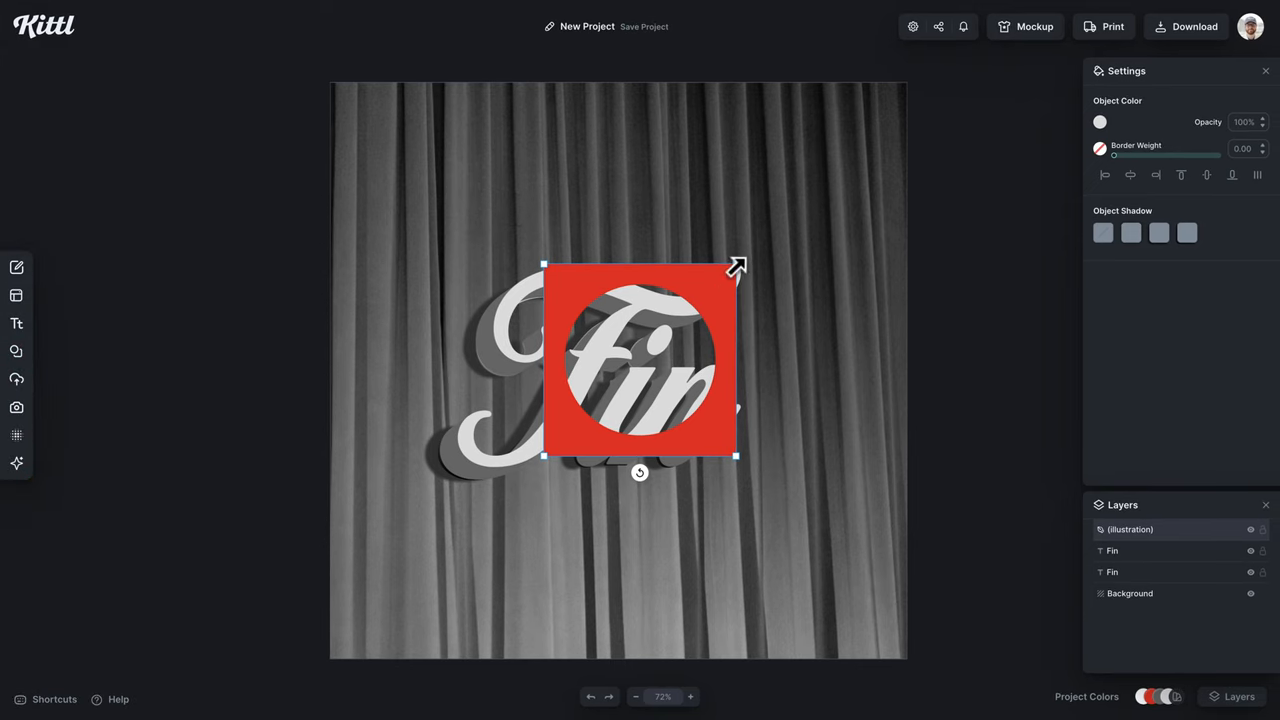
pyautogui.moveTo(736, 264); pyautogui.dragTo(848, 150)
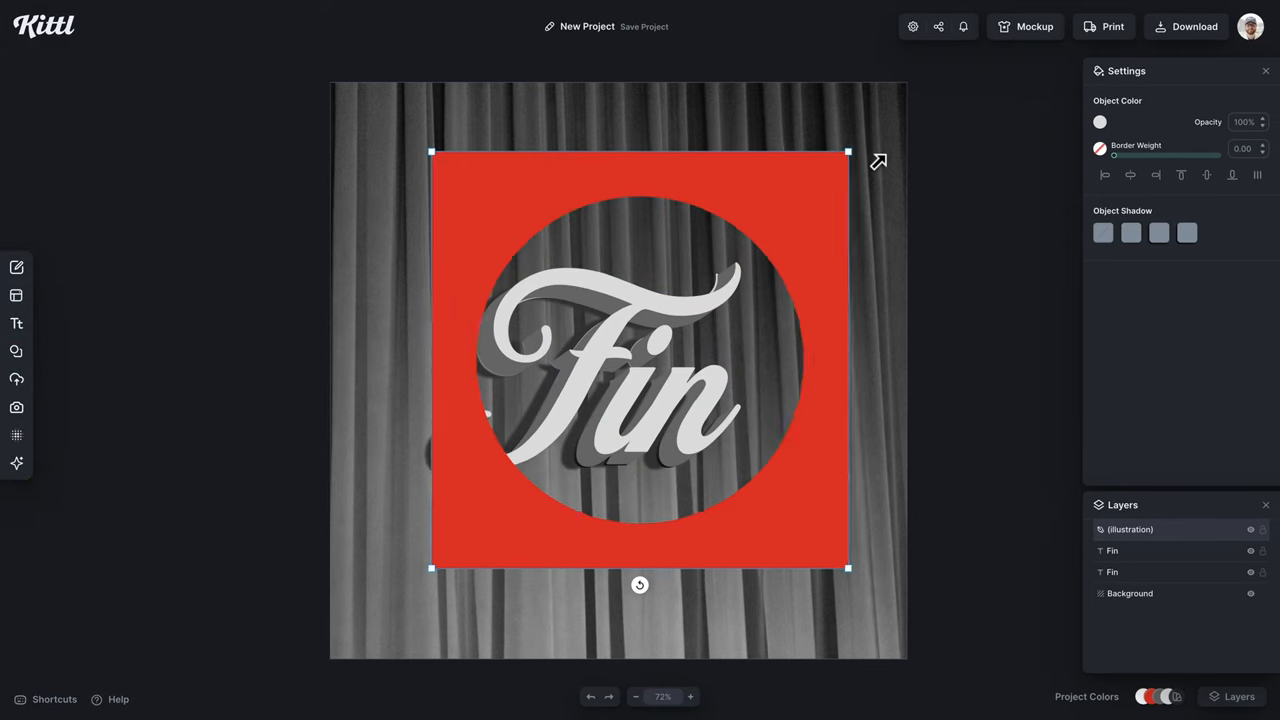
# Lower the spotlight frame's opacity to 70%.
pyautogui.click(1100, 122)
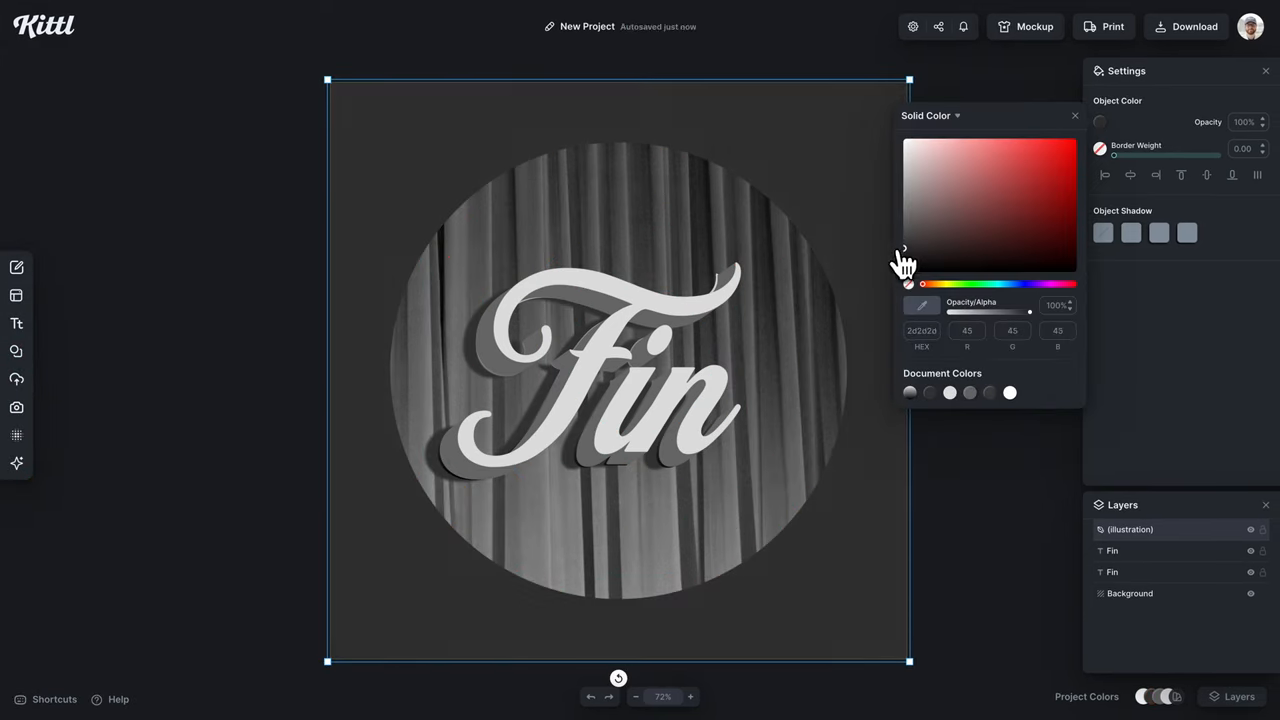
pyautogui.click(1076, 114)
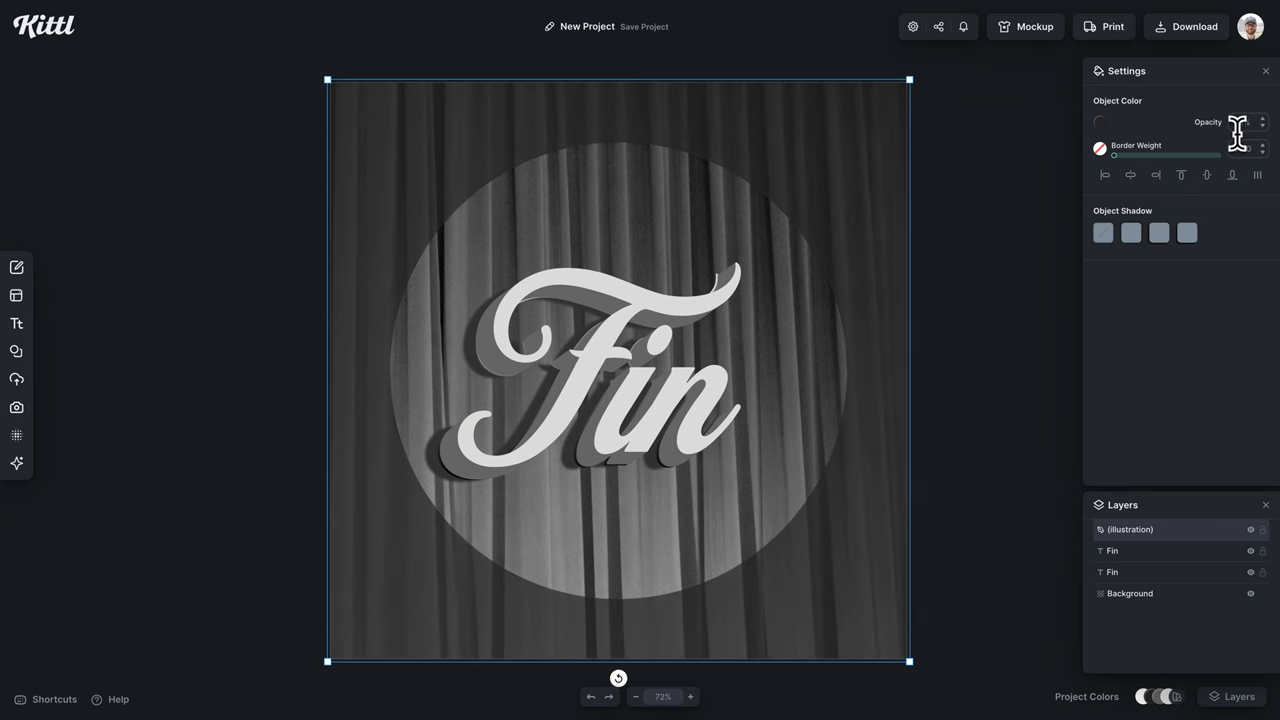
pyautogui.click(1112, 572)
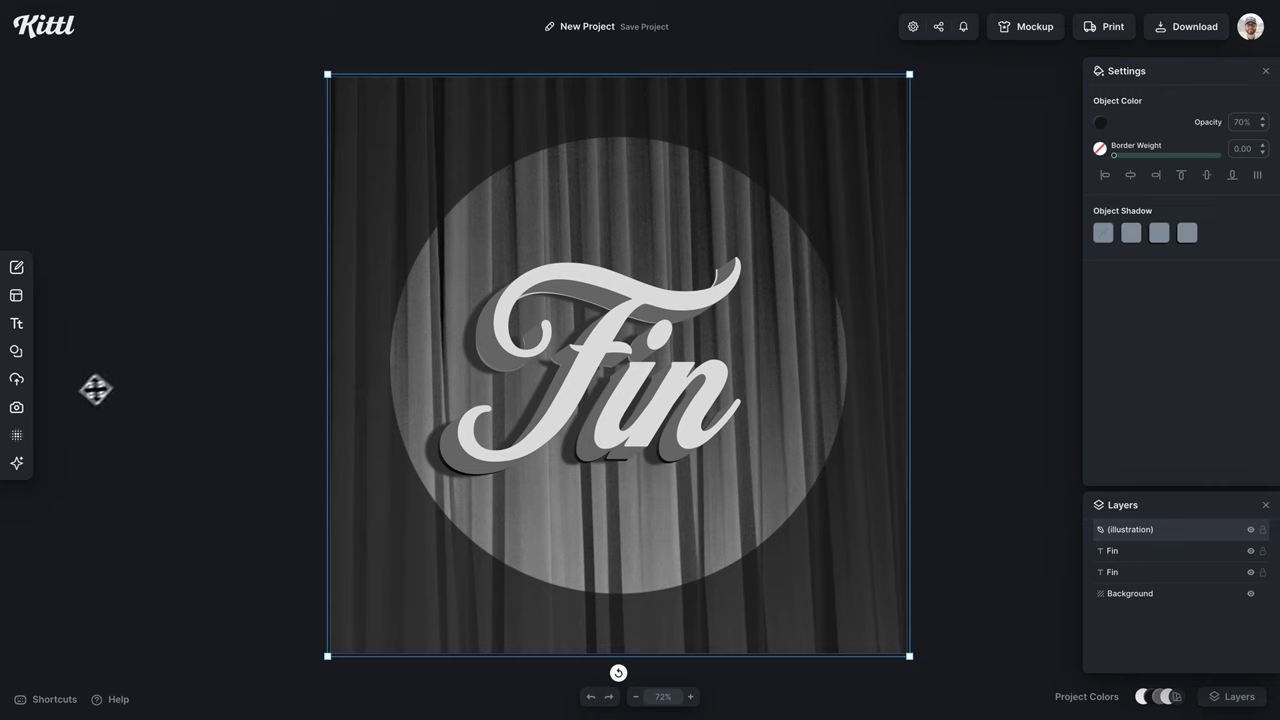
# Lay a photocopy grain texture over the curtain background.
pyautogui.click(16, 436)
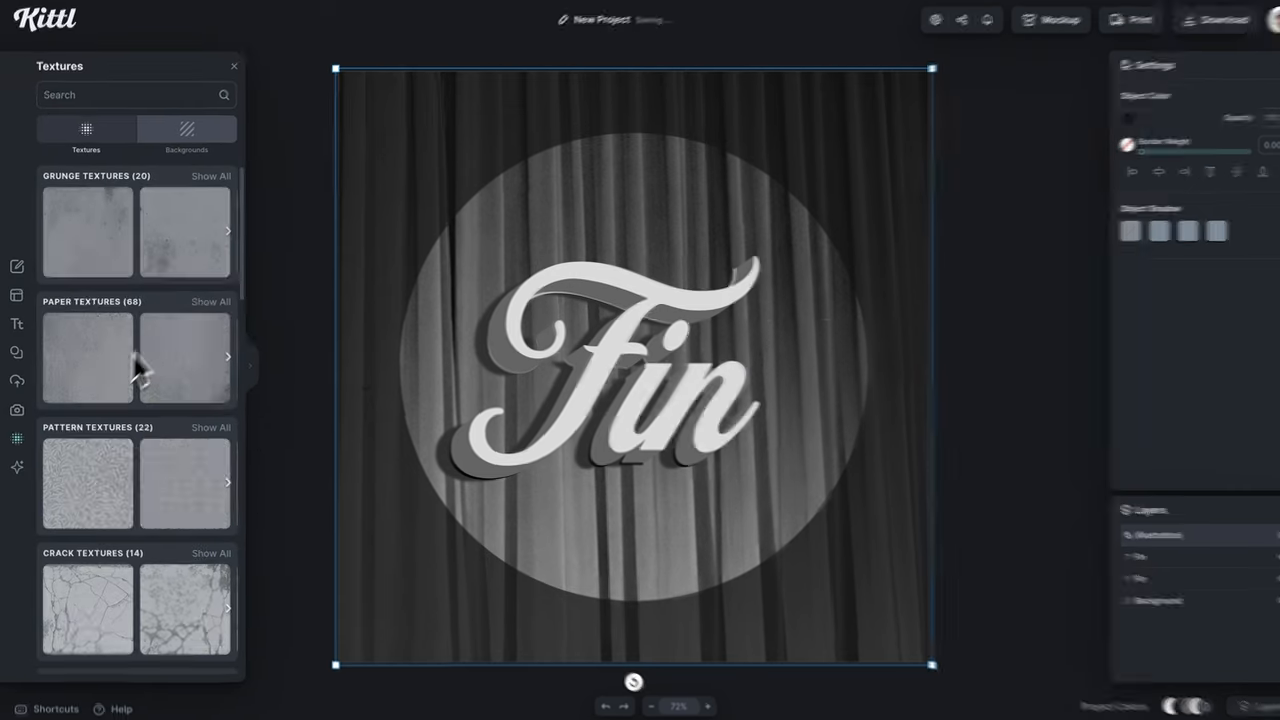
pyautogui.scroll(-3)
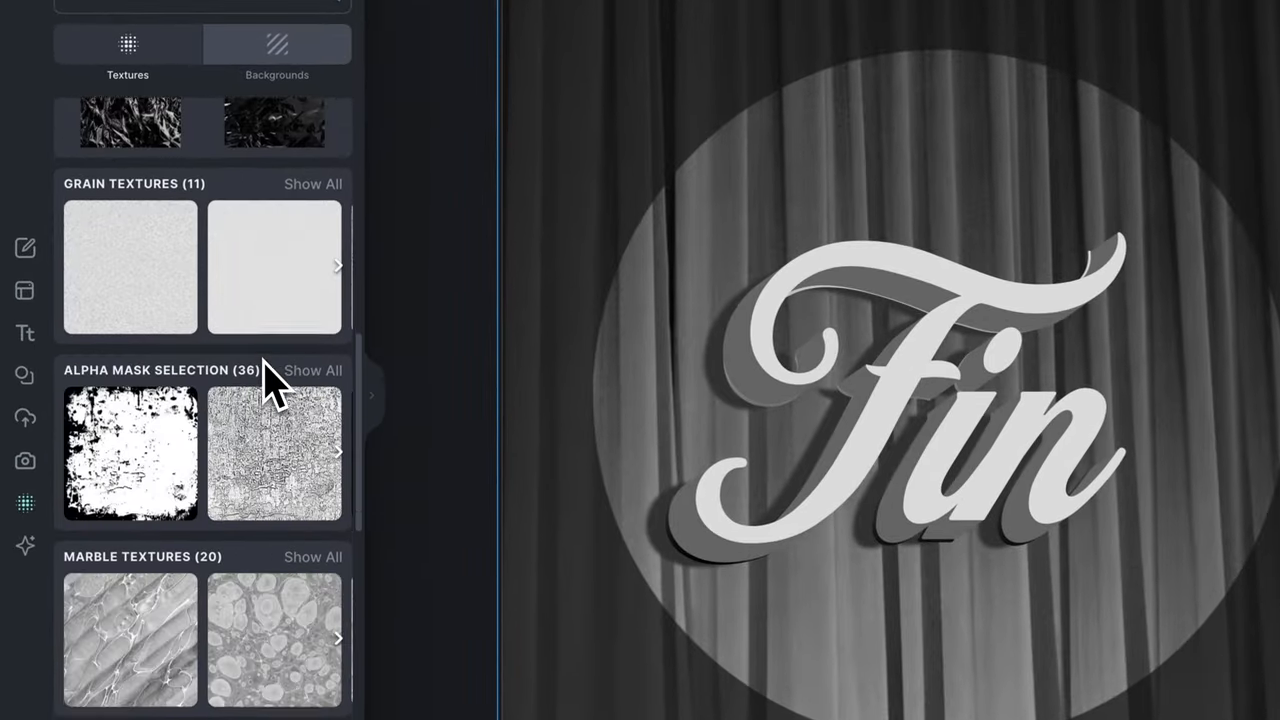
pyautogui.scroll(-3)
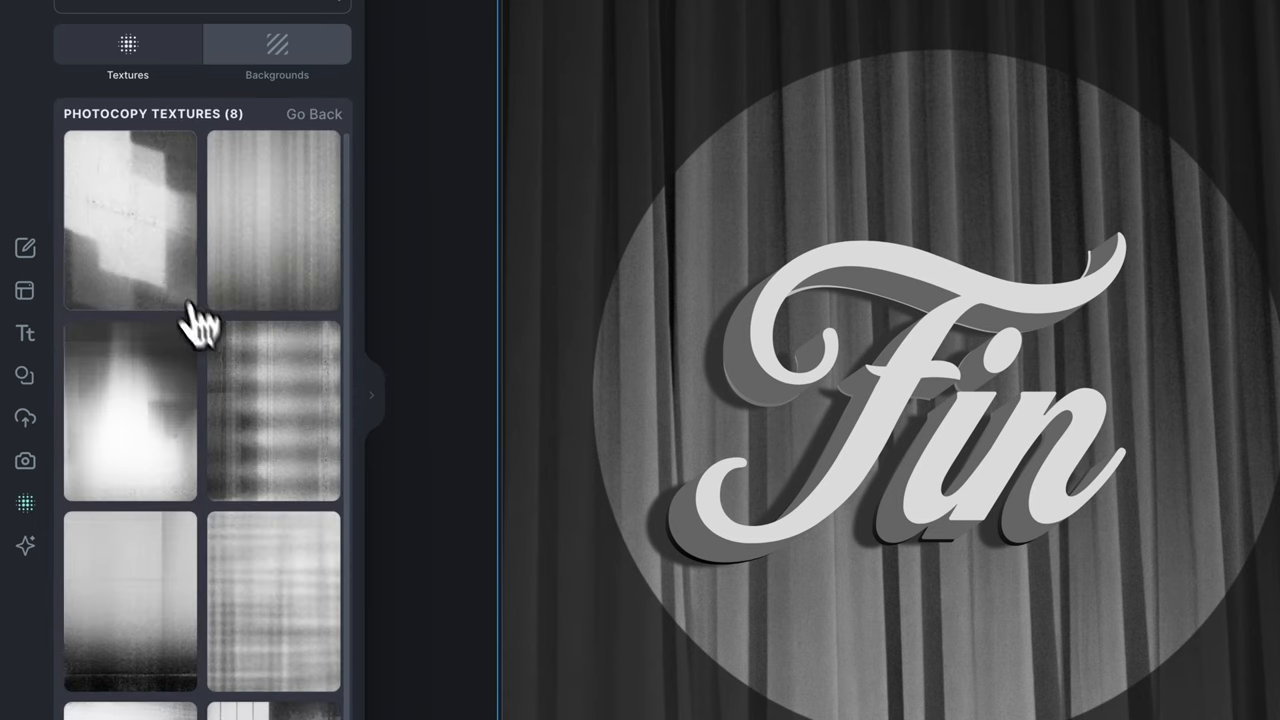
pyautogui.click(130, 410)
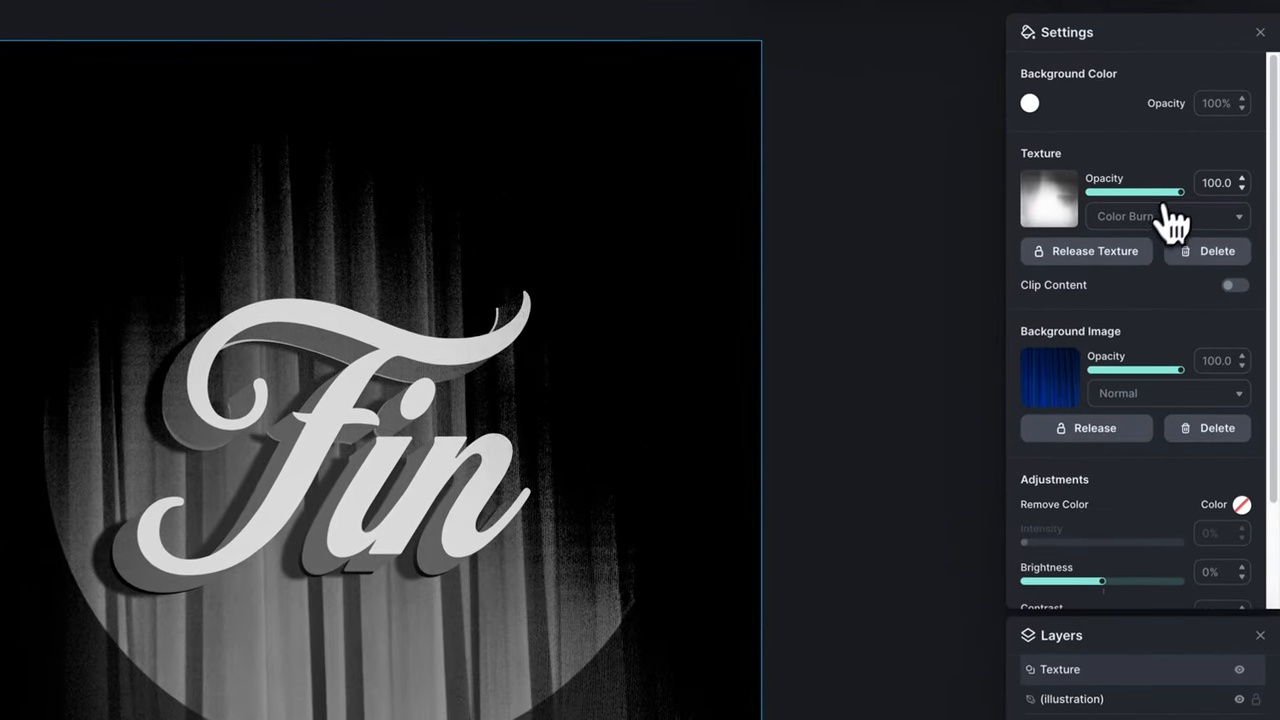
# Try Multiply and Overlay blending for the texture and settle on Soft Light.
pyautogui.click(1164, 216)
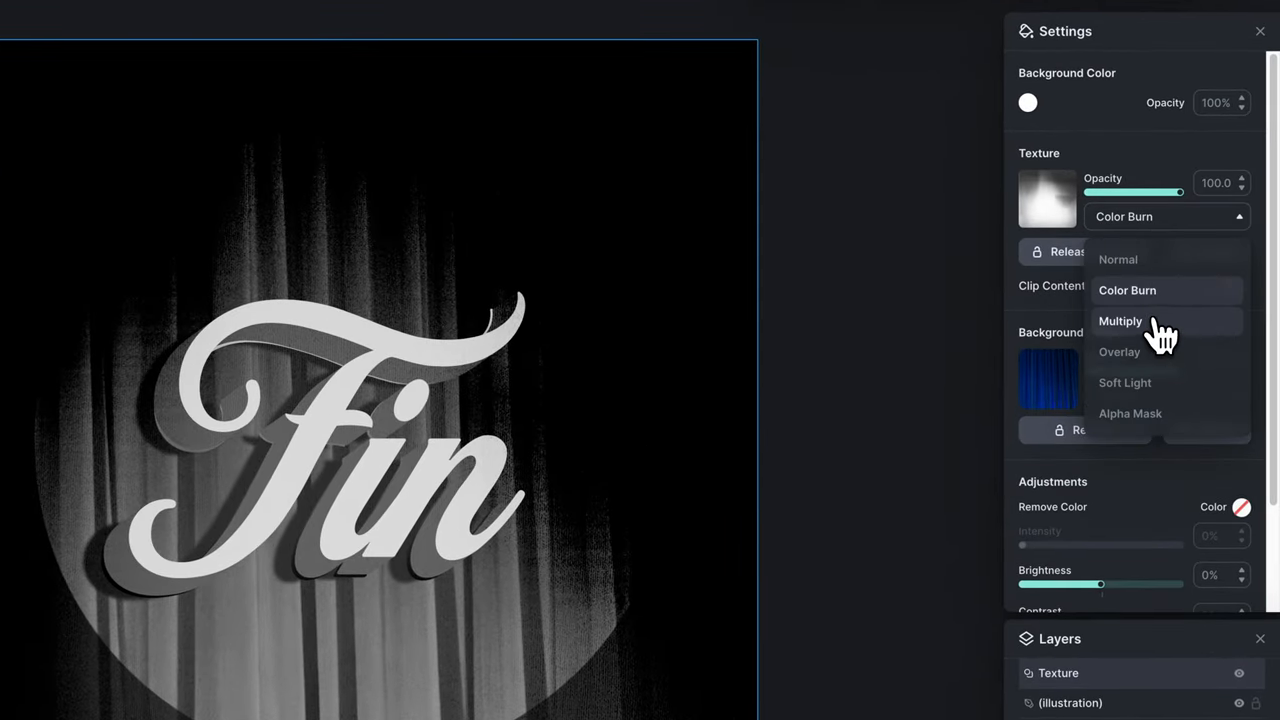
pyautogui.click(1120, 320)
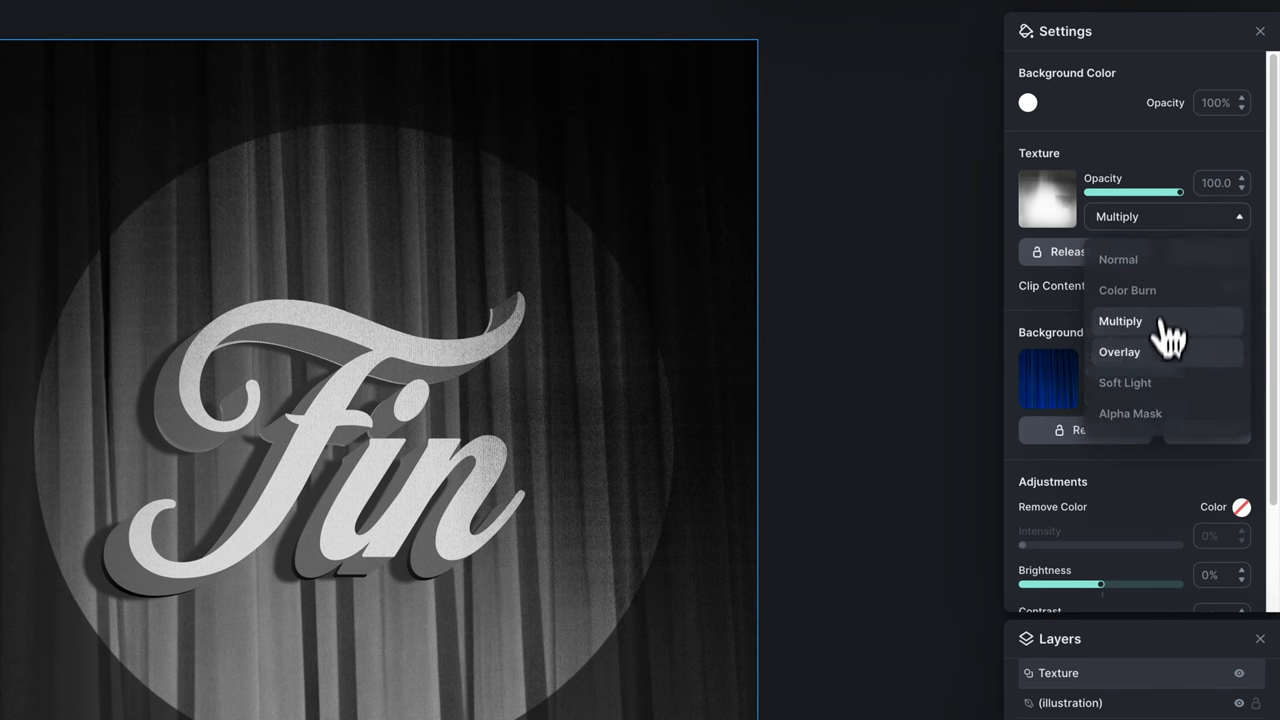
pyautogui.click(1120, 352)
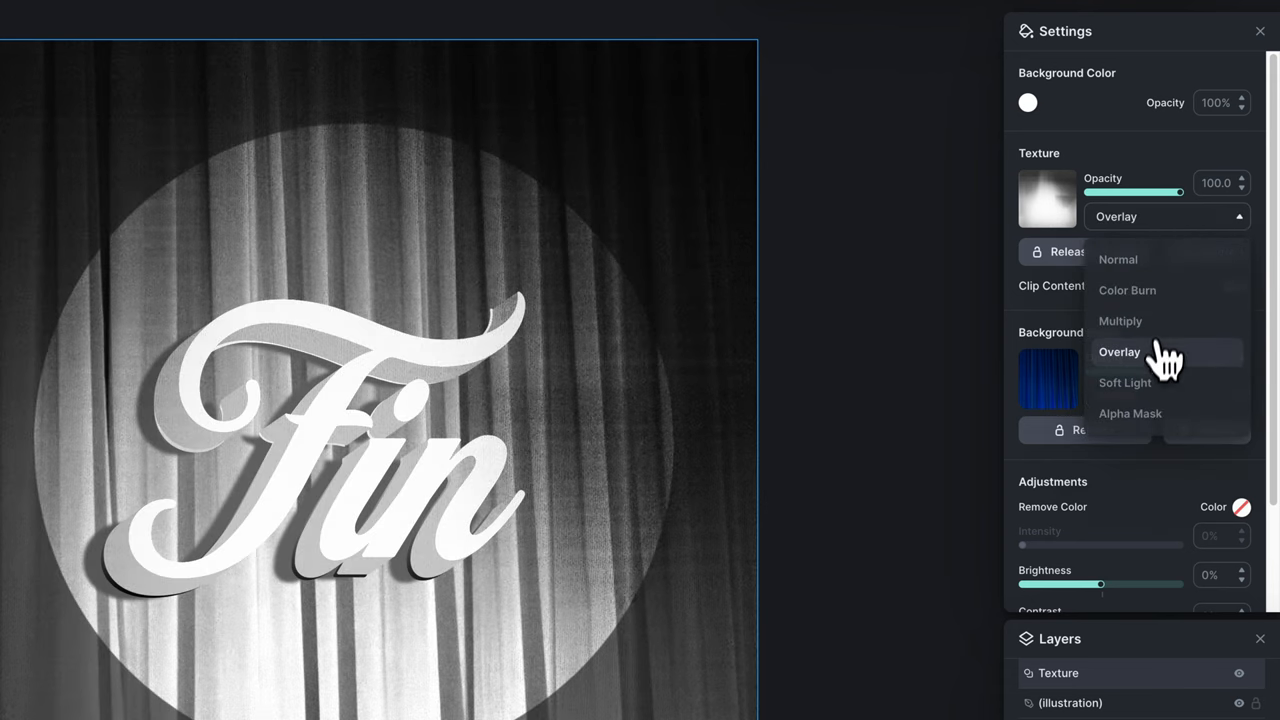
pyautogui.click(1124, 382)
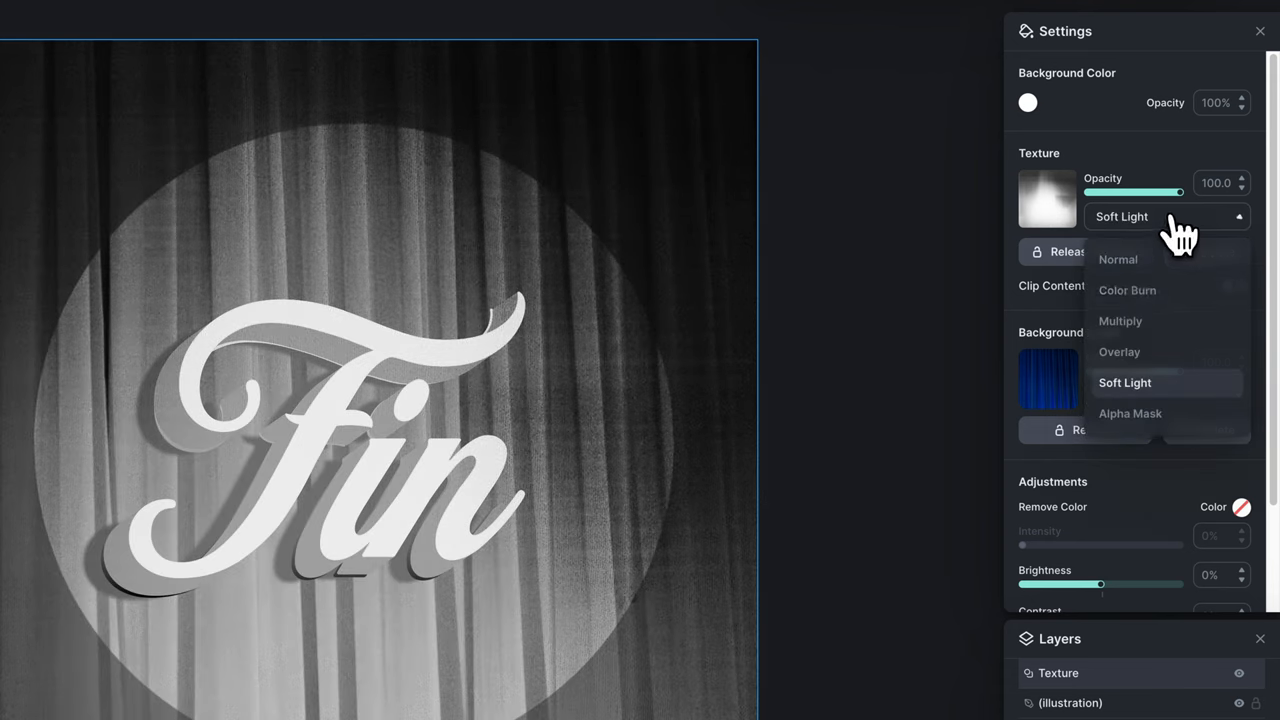
pyautogui.click(1130, 412)
pyautogui.write('grunge')
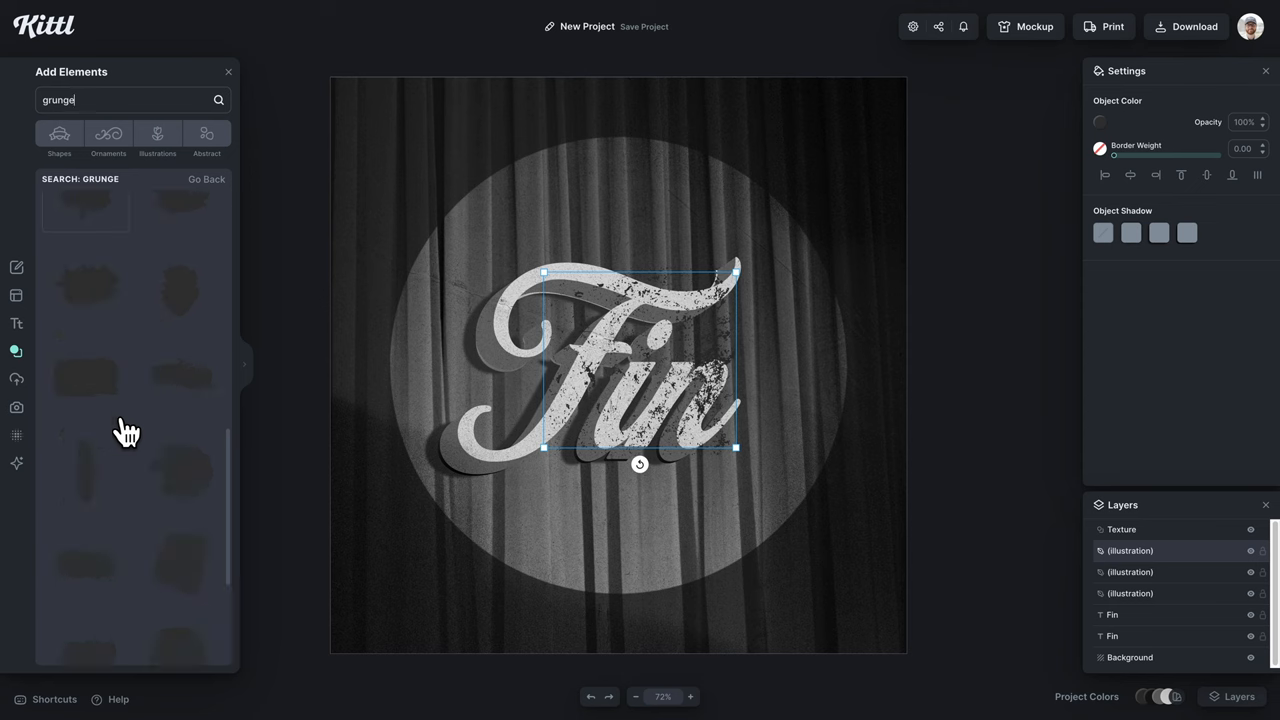
# Select the grunge scratch pieces and drag one out toward the canvas edge.
pyautogui.scroll(-3)
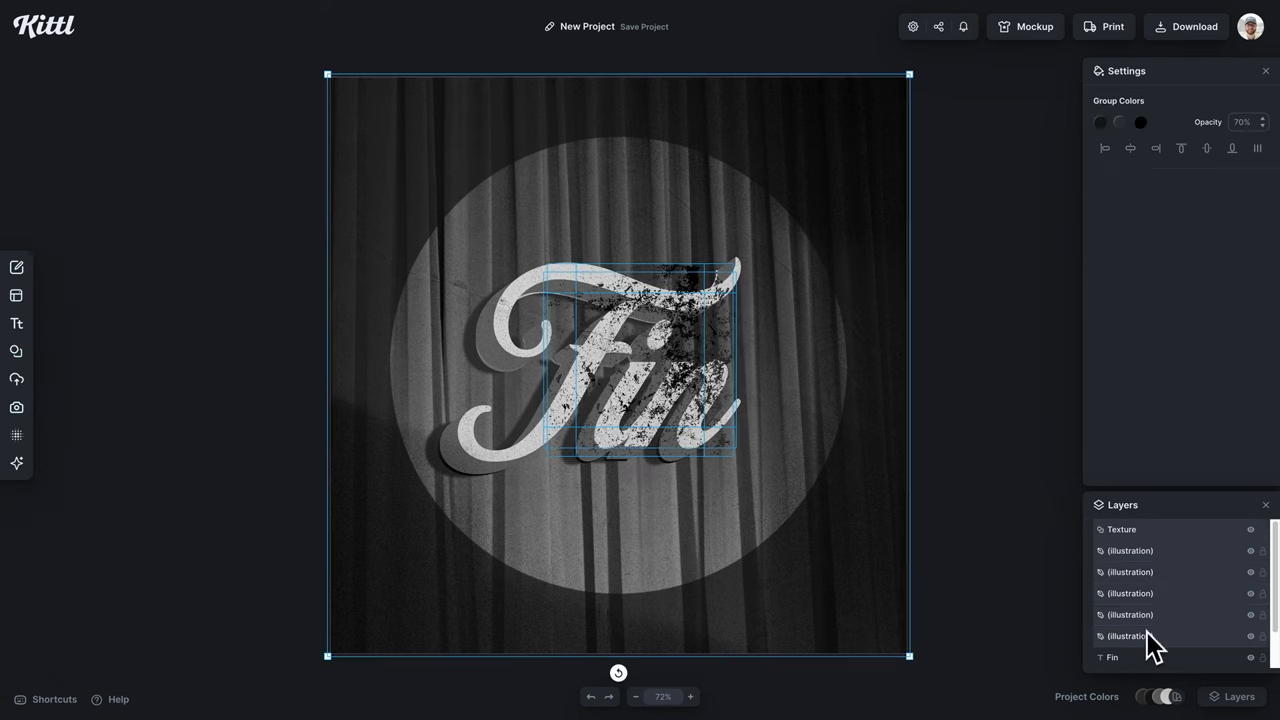
pyautogui.click(1100, 122)
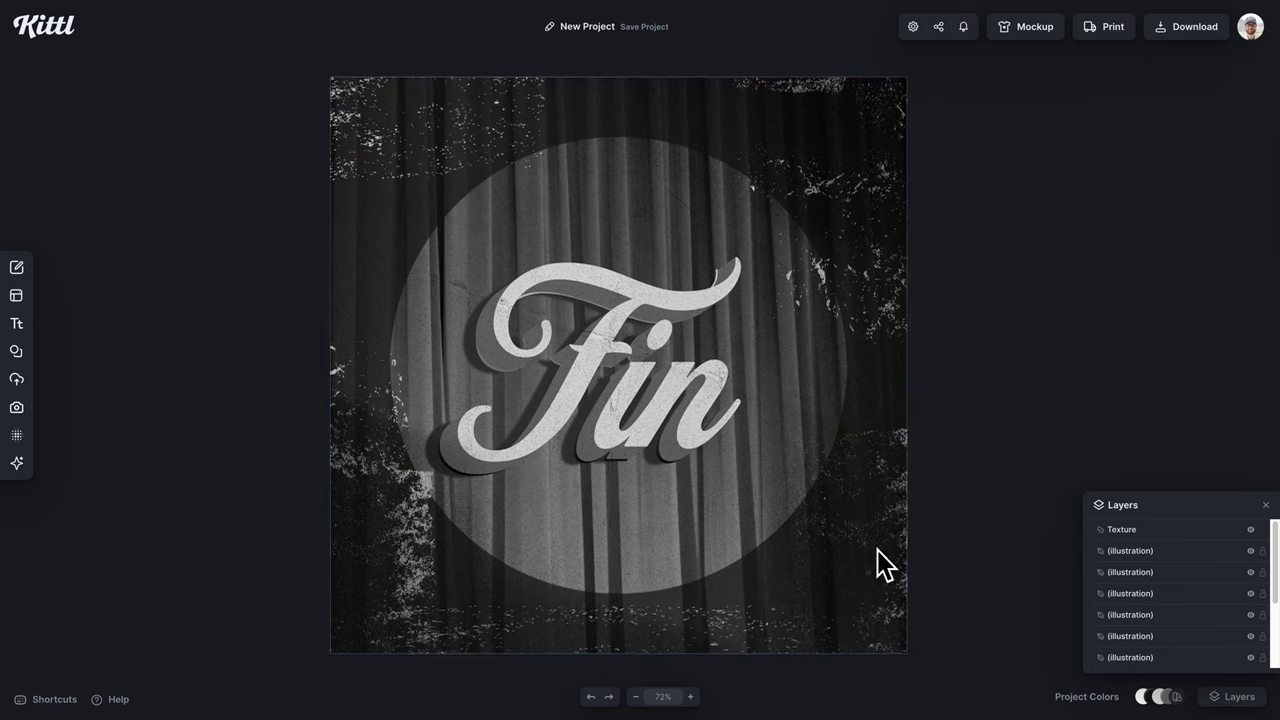
pyautogui.click(756, 440)
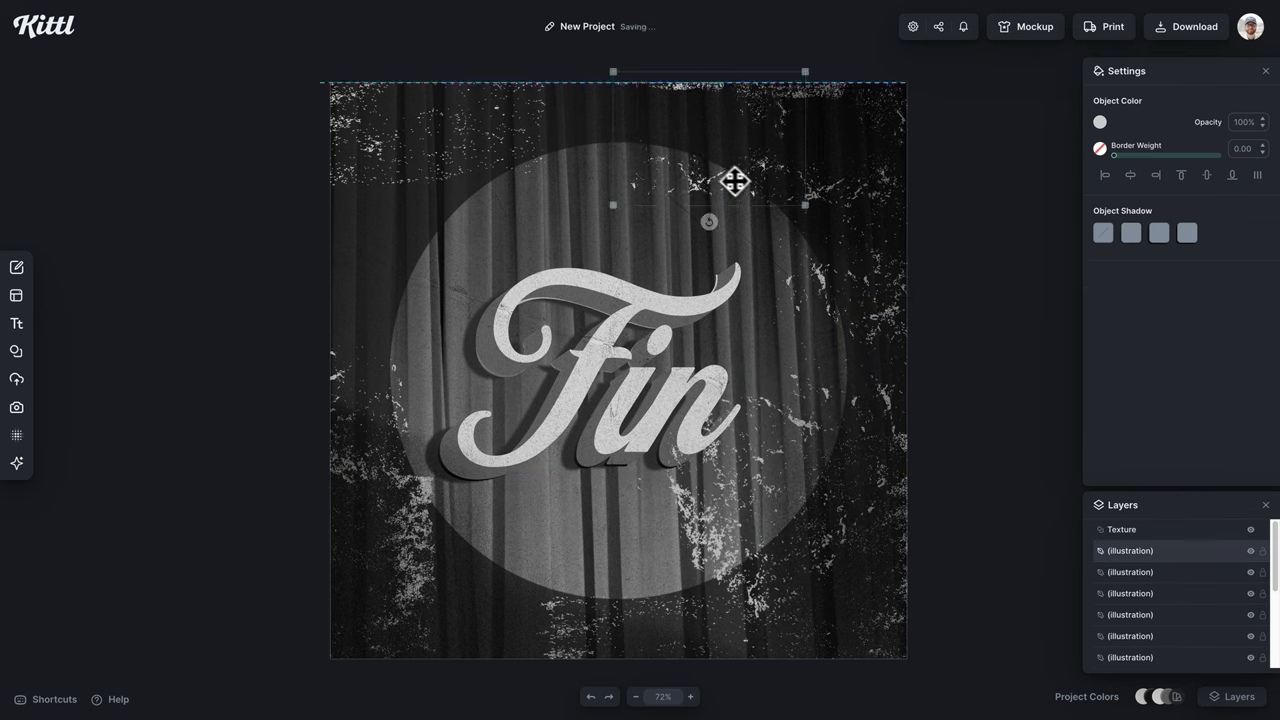
pyautogui.moveTo(736, 182); pyautogui.dragTo(410, 580)
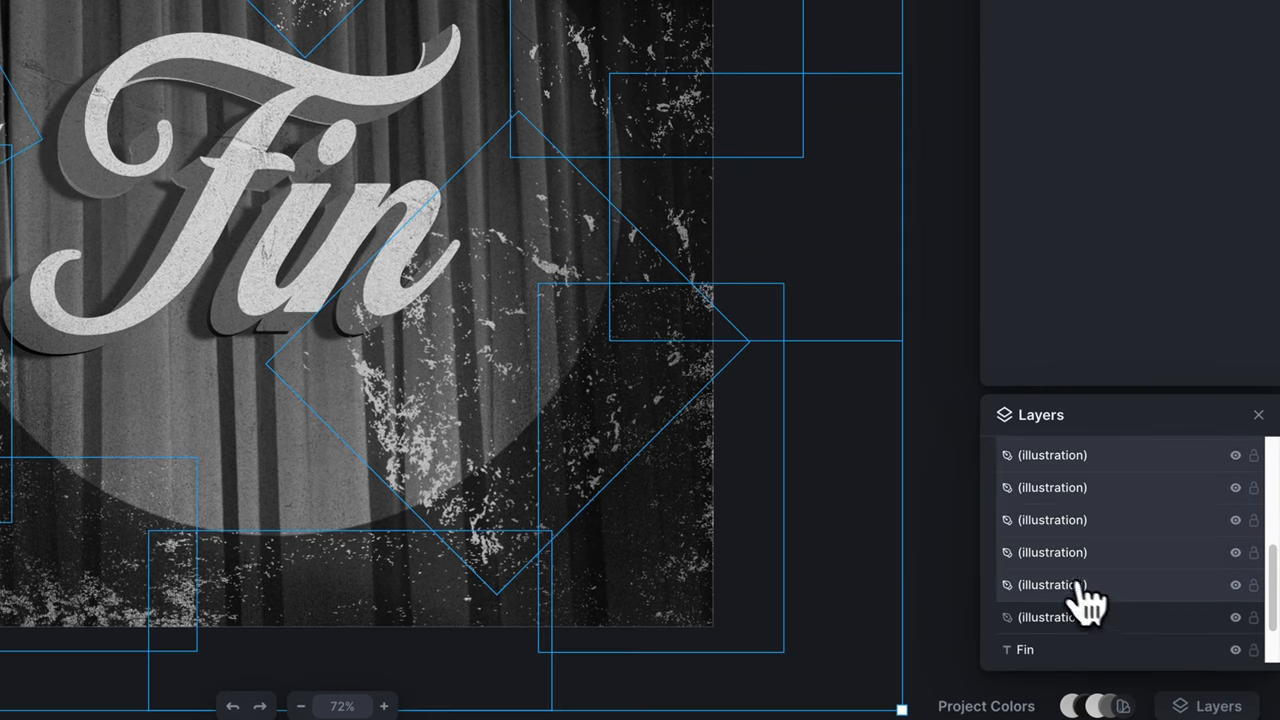
# Group the grunge pieces with Cmd+G and lower the group's opacity.
pyautogui.press('cmd+g')
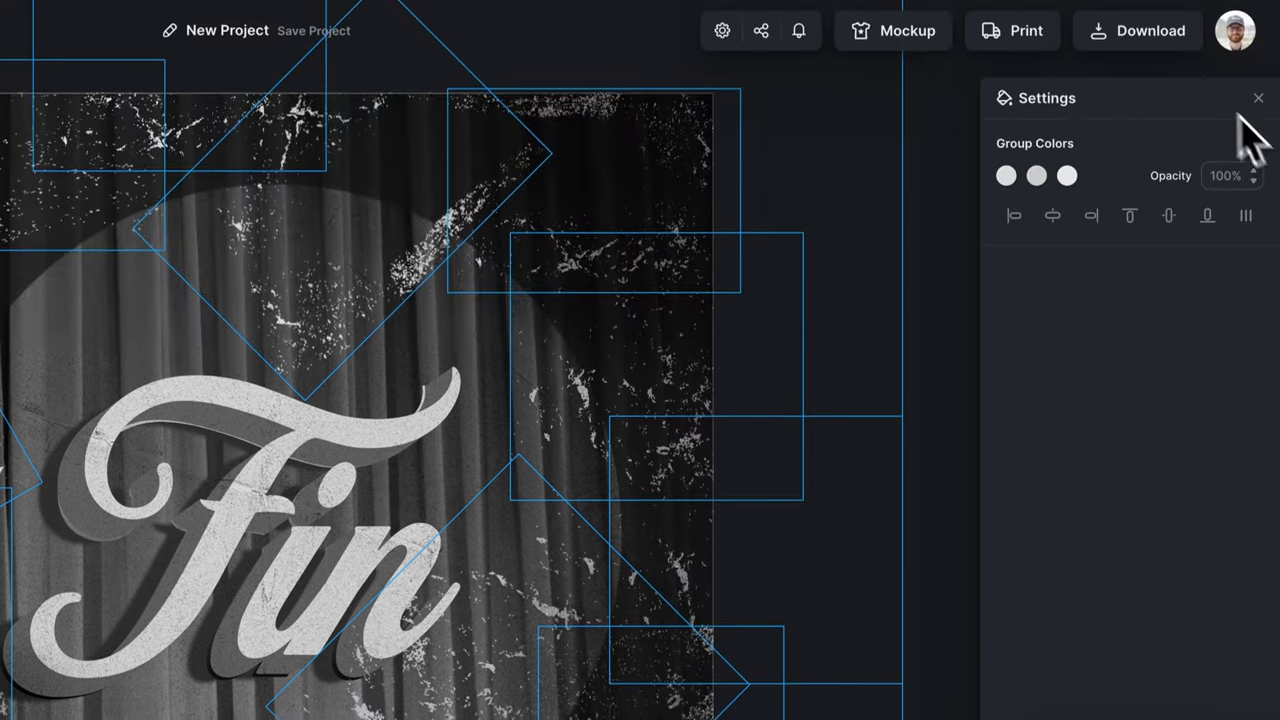
pyautogui.click(312, 30)
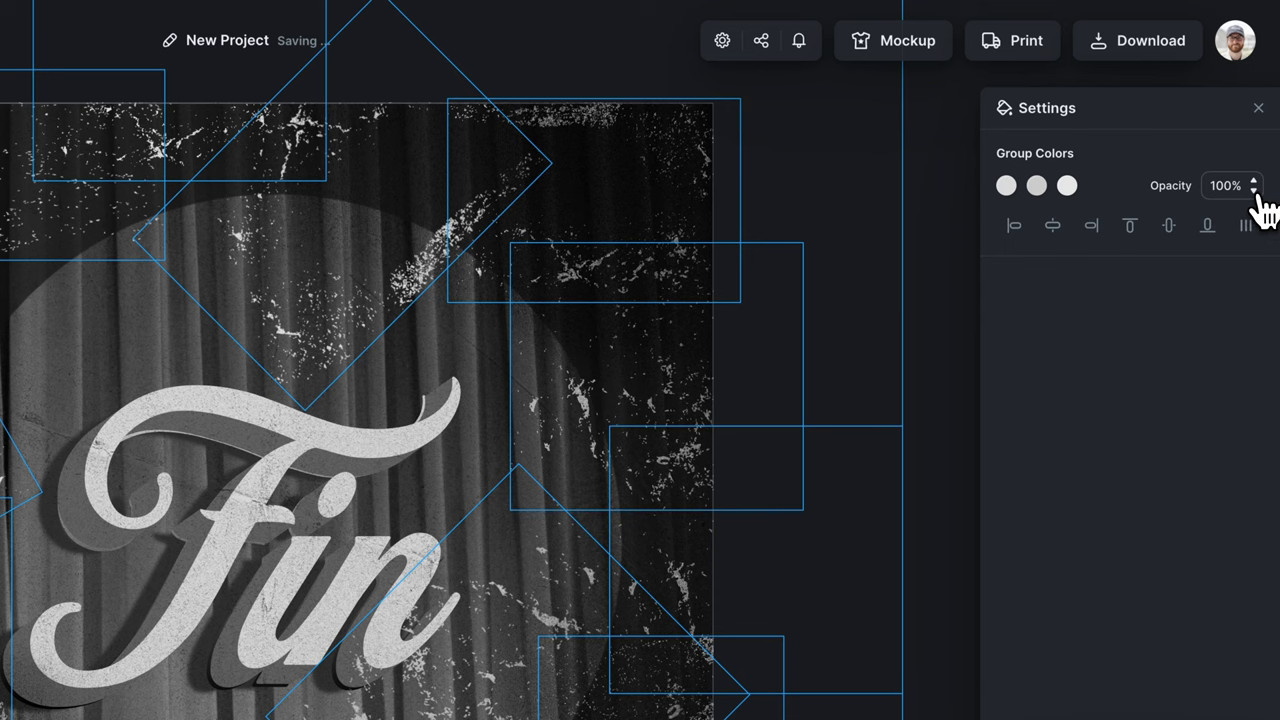
pyautogui.click(1252, 192)
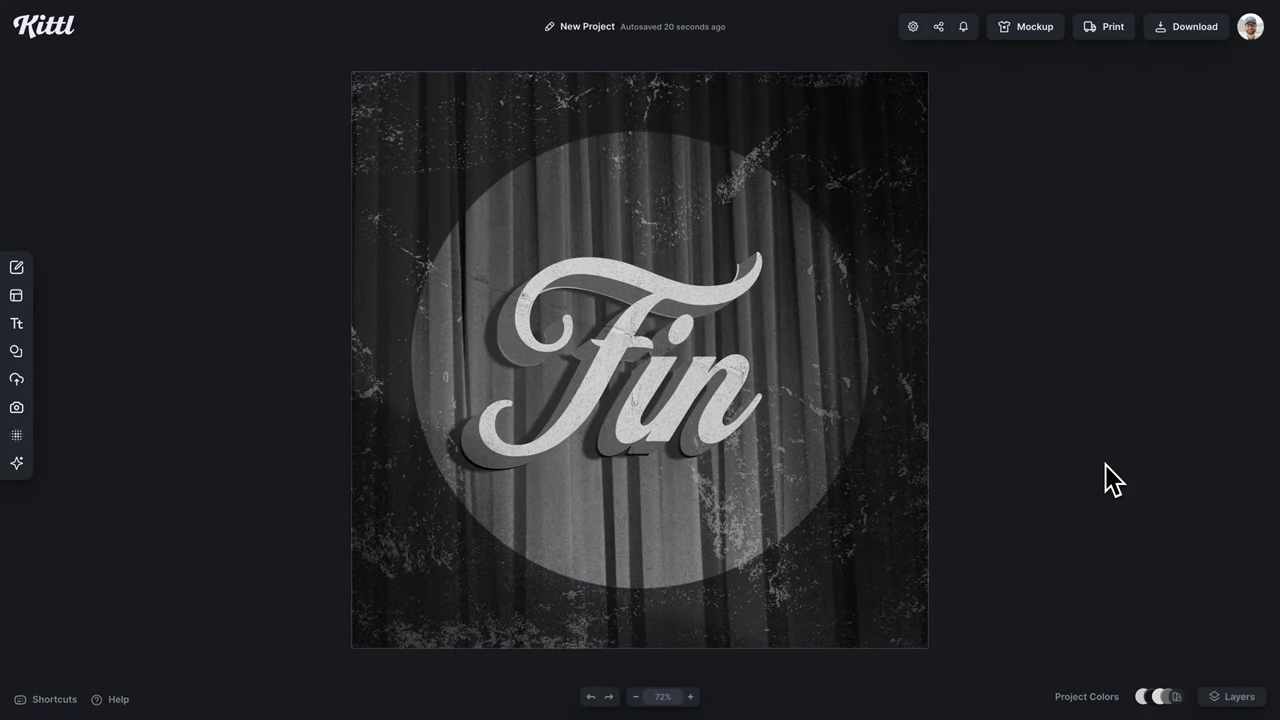
# Select the shadow Fin text layer and set its colour to near-black 171717.
pyautogui.click(1232, 696)
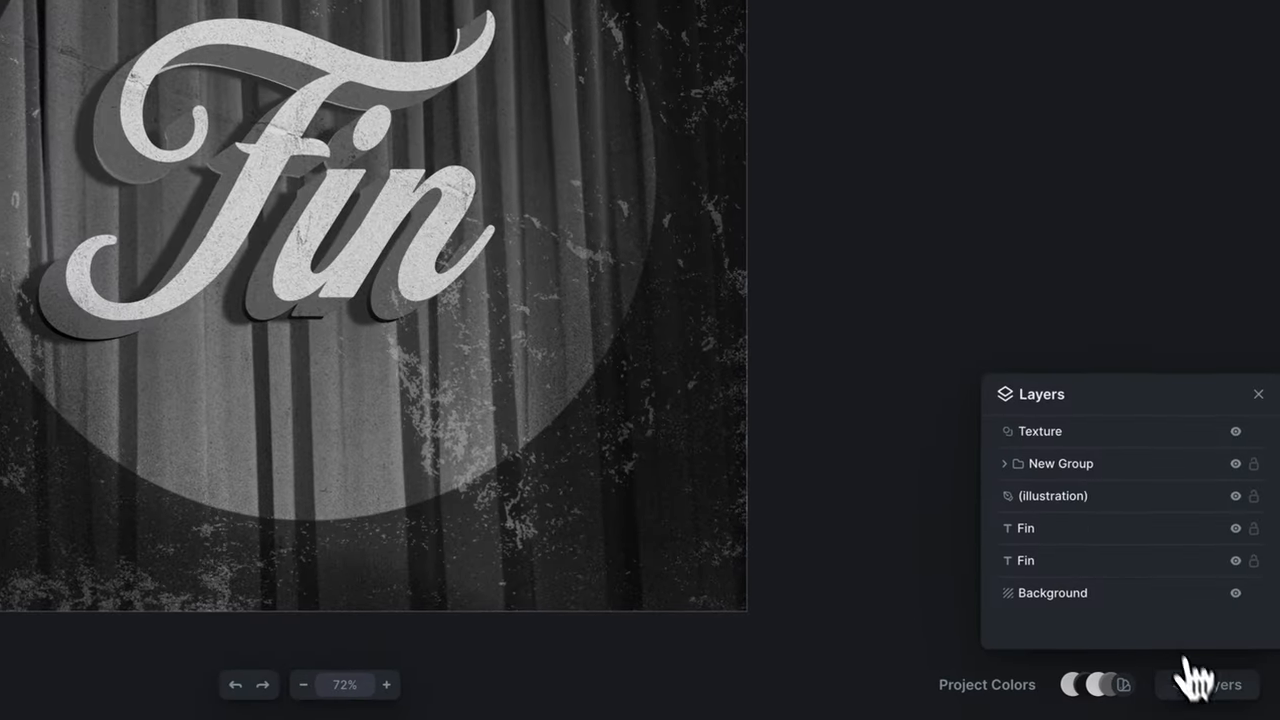
pyautogui.click(1024, 560)
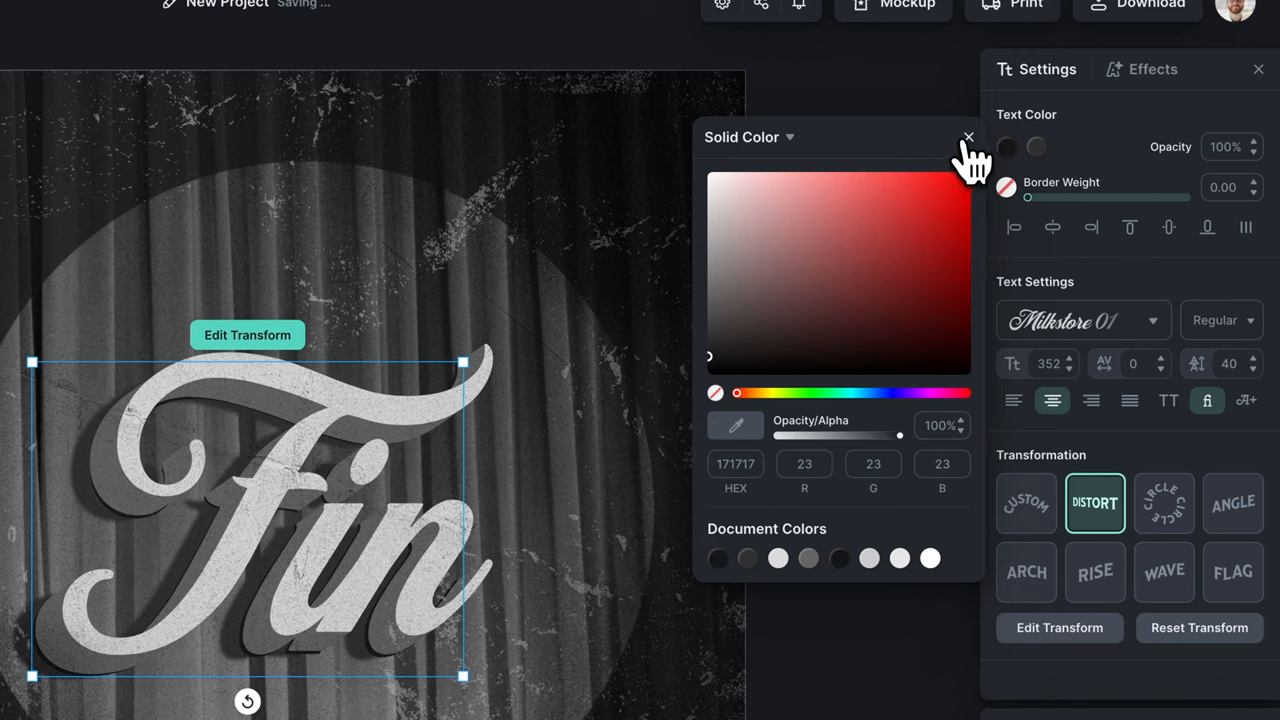
pyautogui.click(968, 136)
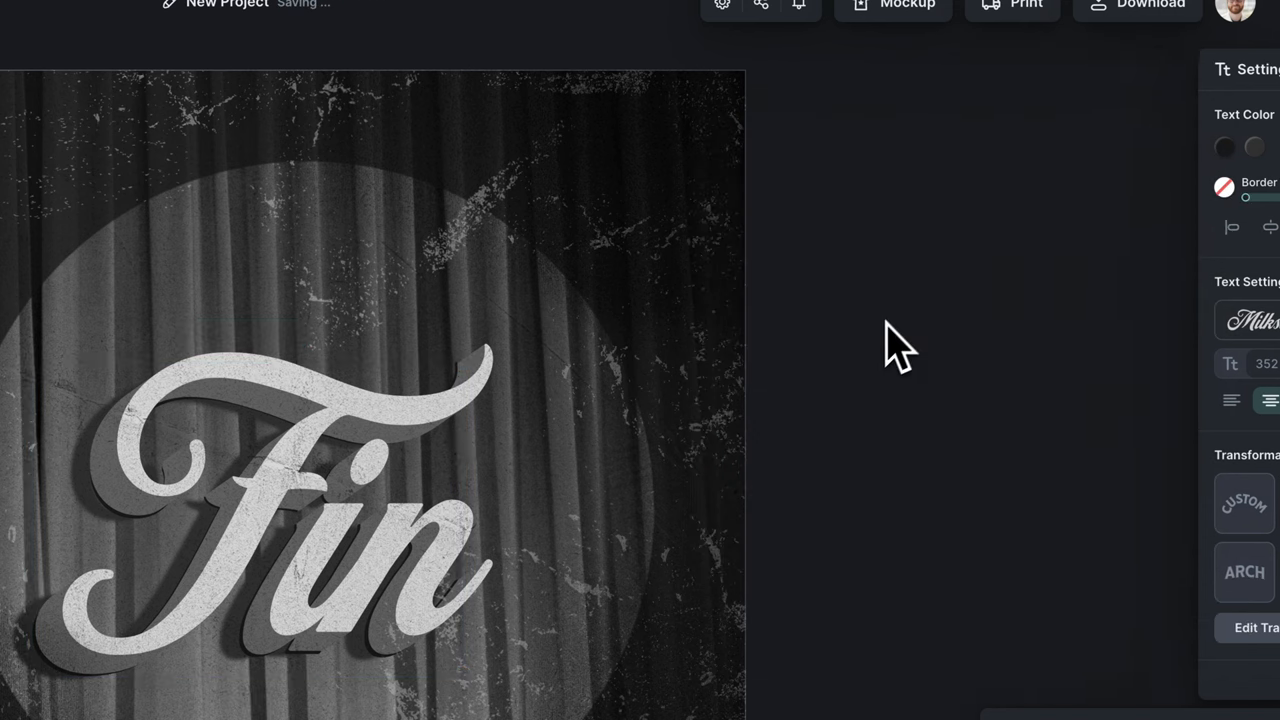